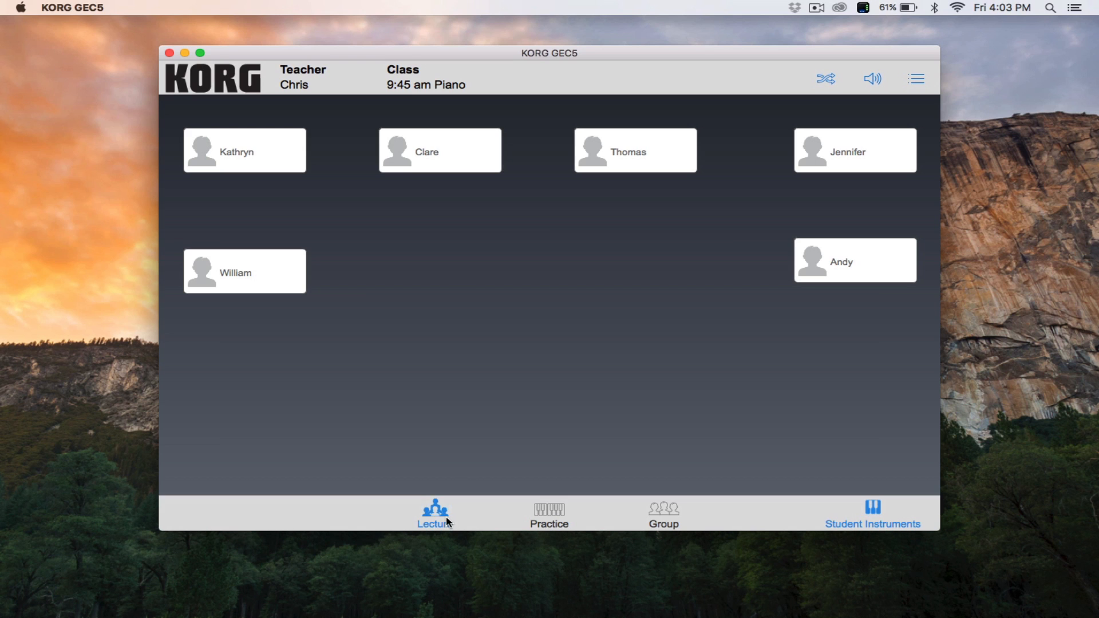
mouse_move(415, 389)
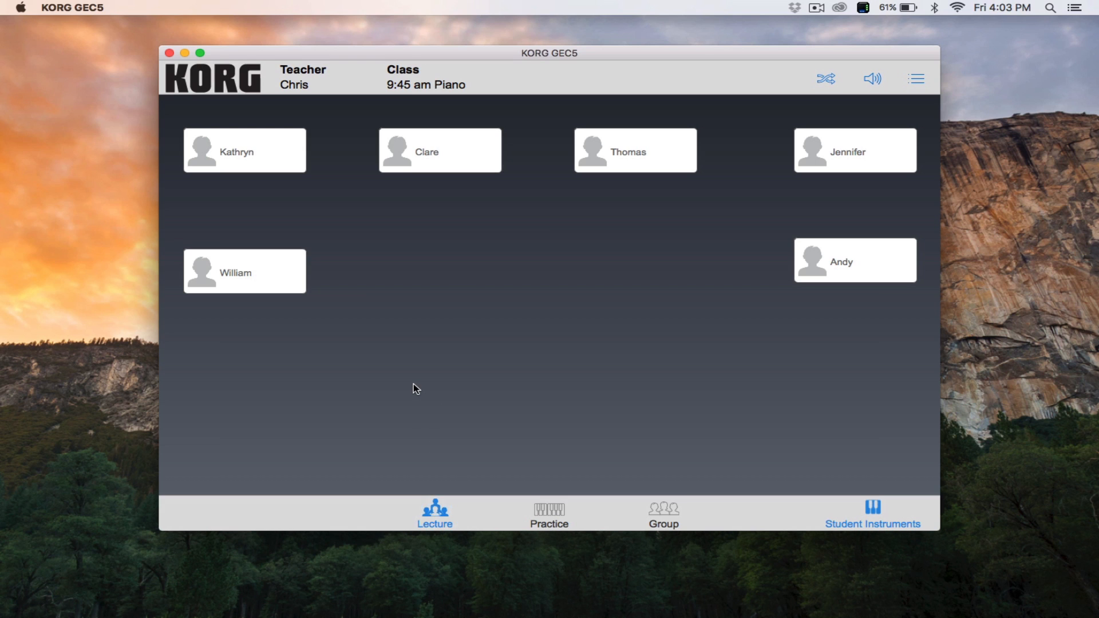
mouse_move(320, 375)
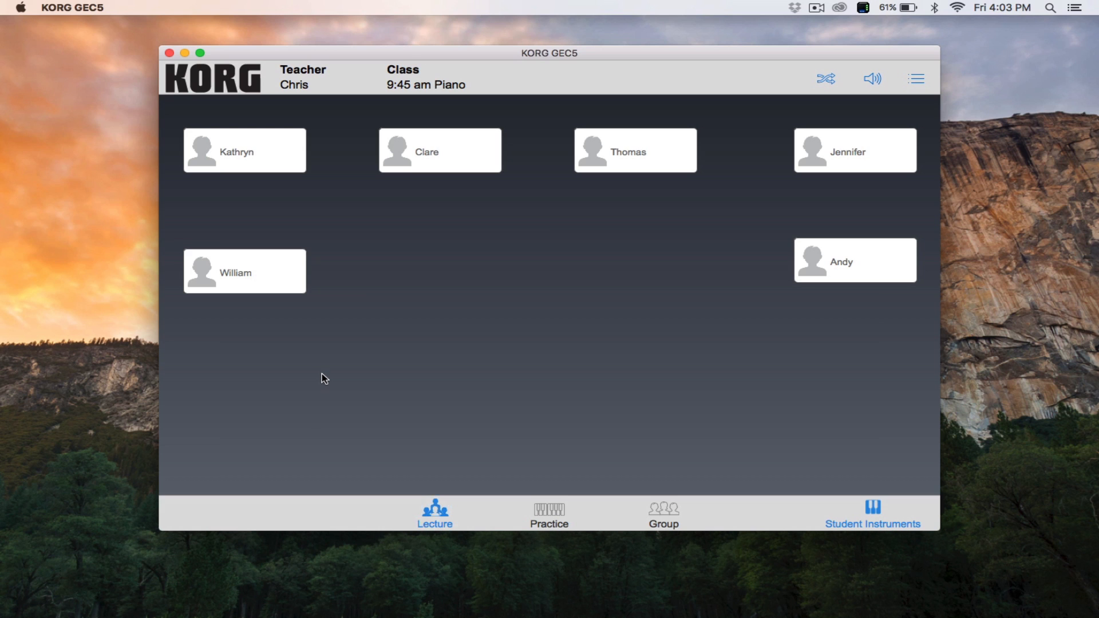
mouse_move(333, 369)
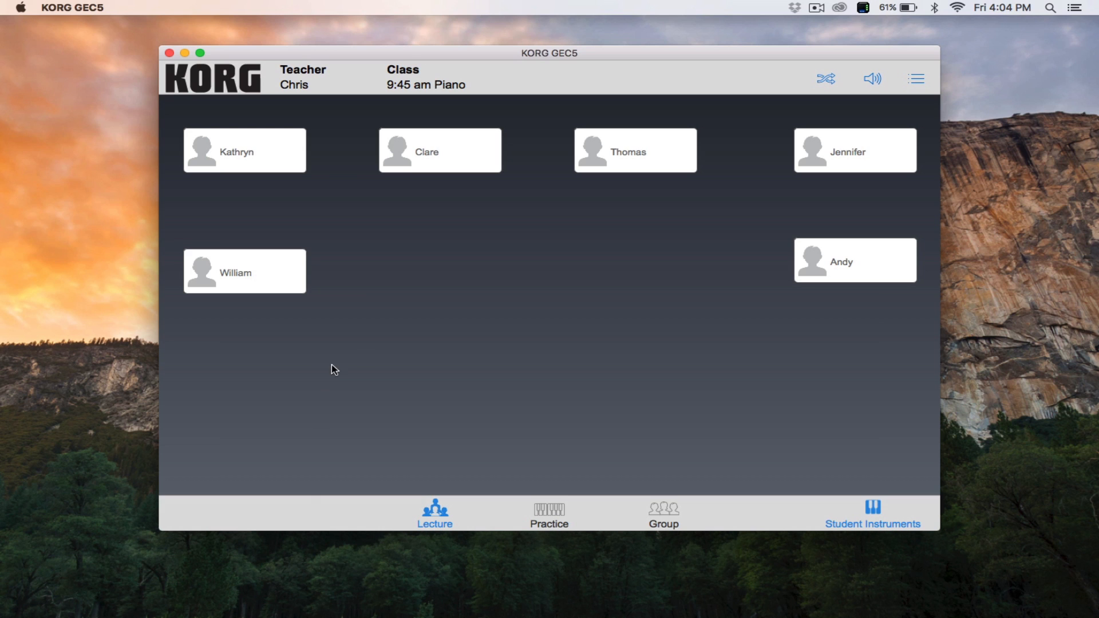
mouse_move(434, 513)
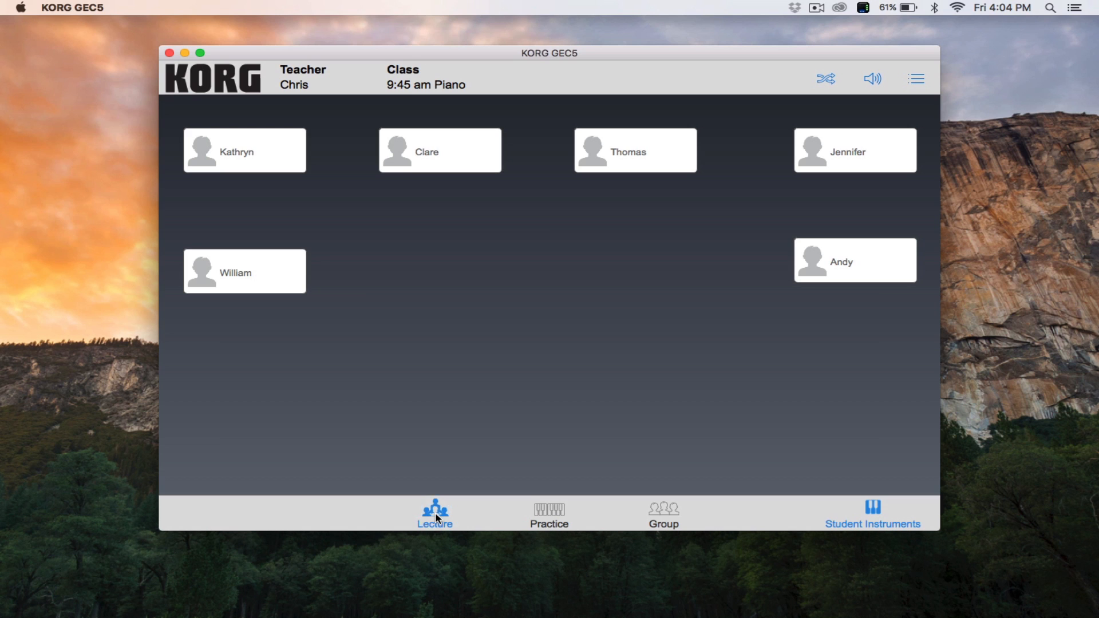
mouse_move(852, 505)
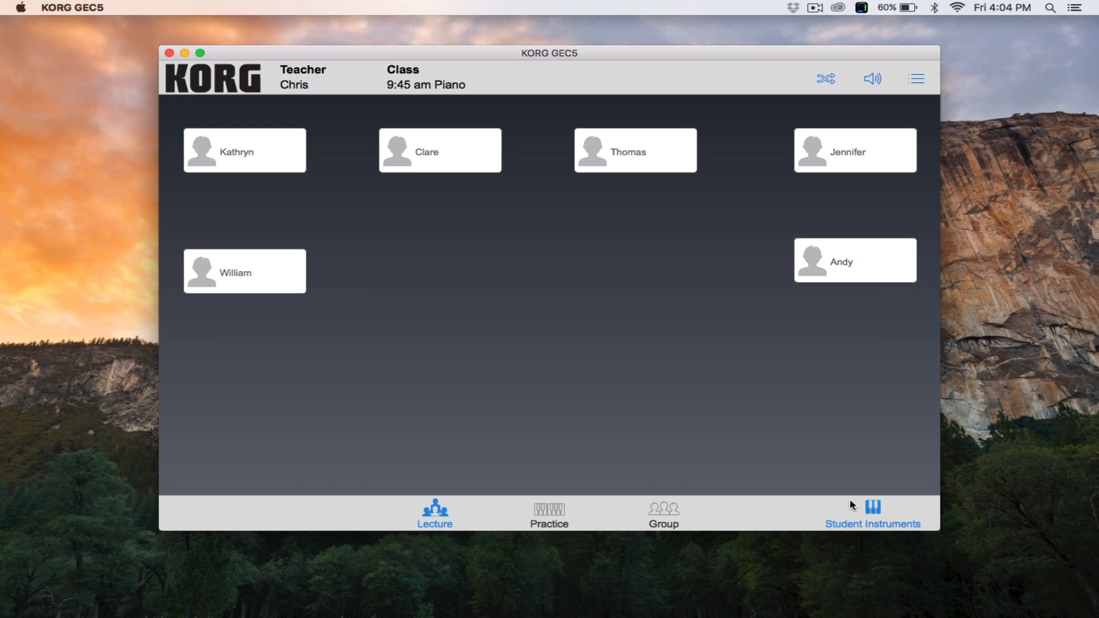
mouse_move(714, 484)
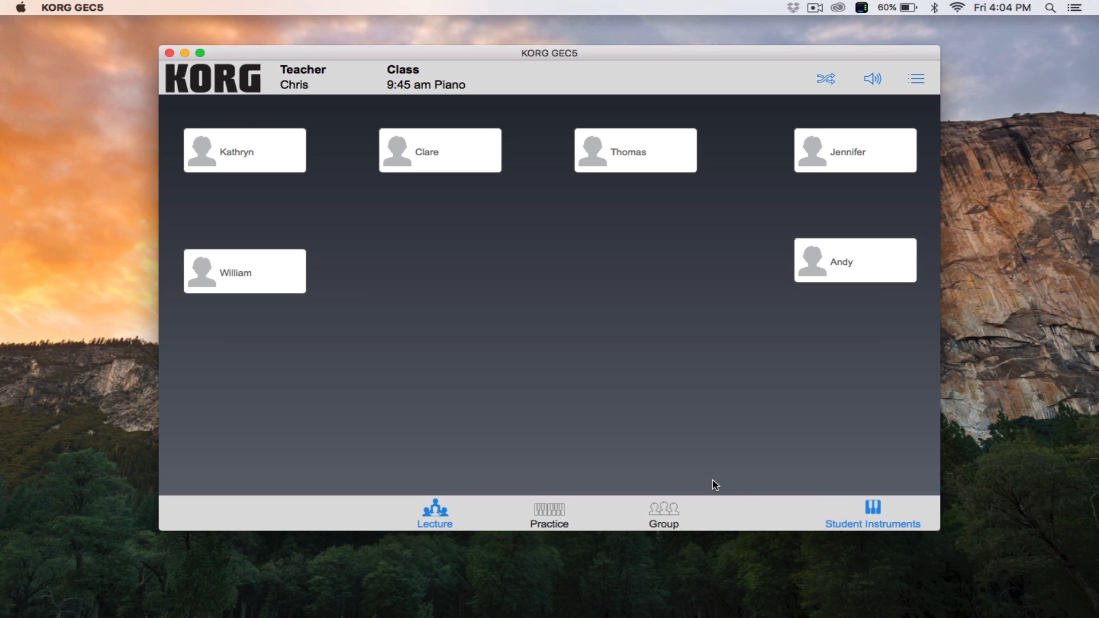
mouse_move(805, 506)
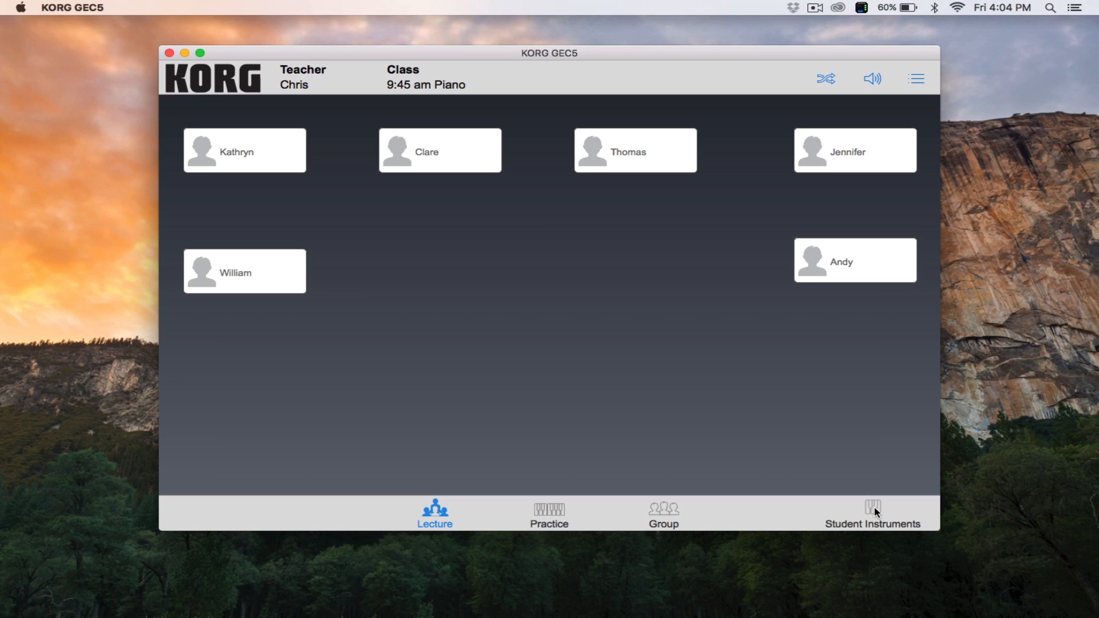
mouse_move(875, 509)
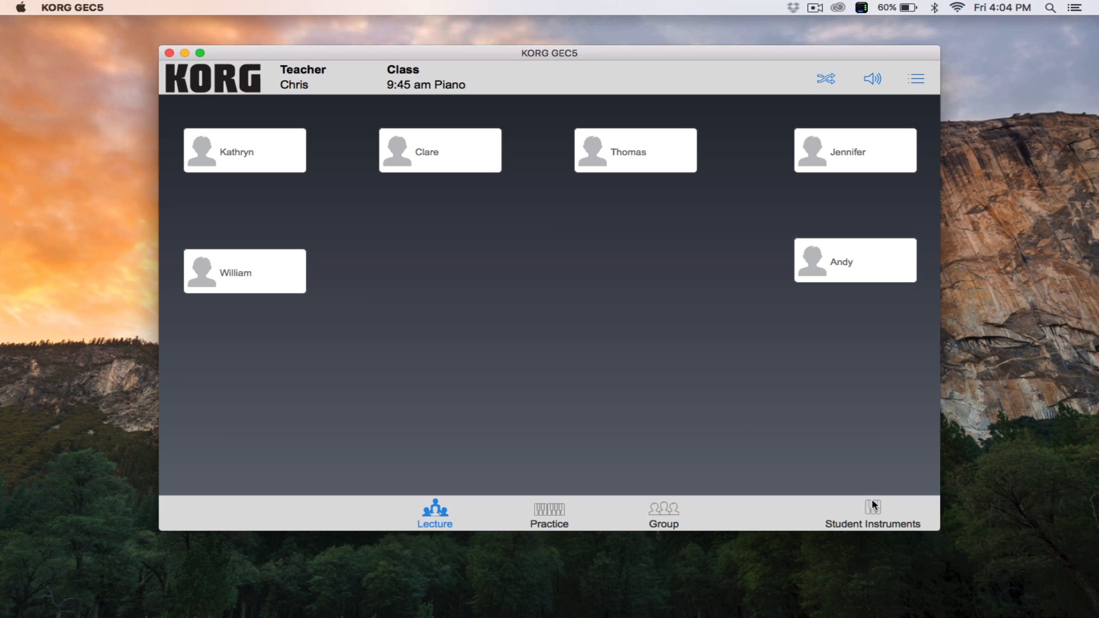
mouse_move(739, 414)
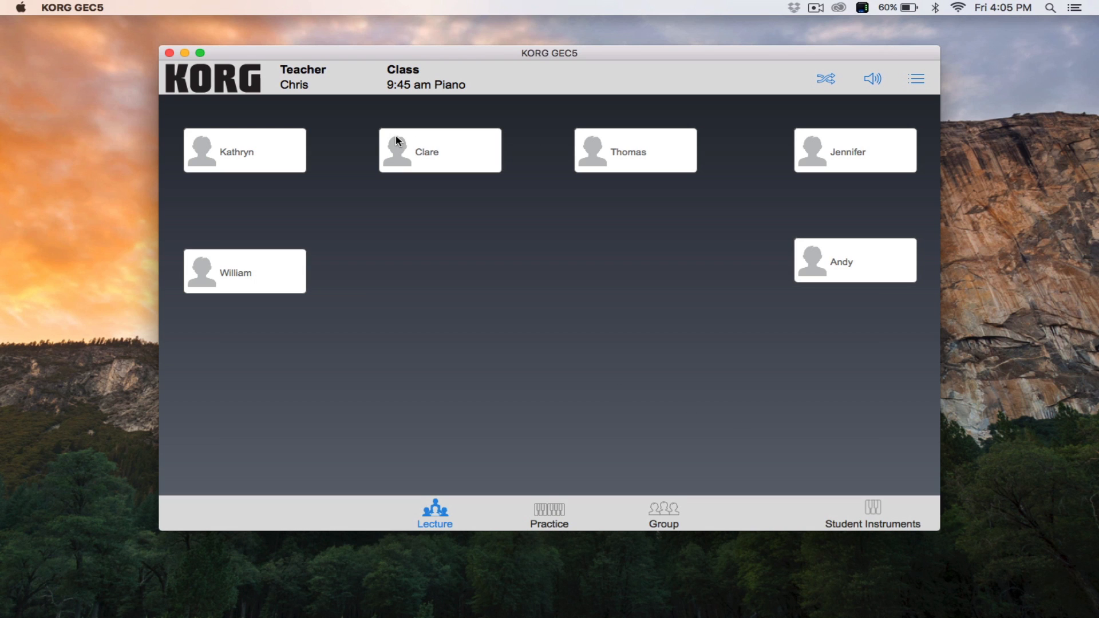
mouse_move(390, 144)
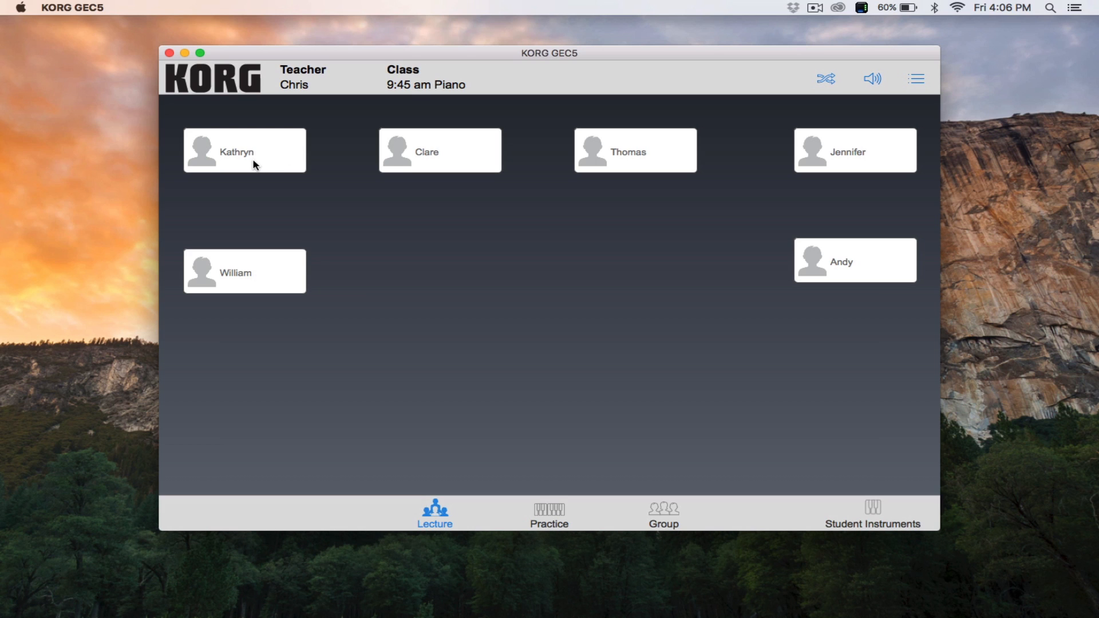
mouse_move(501, 447)
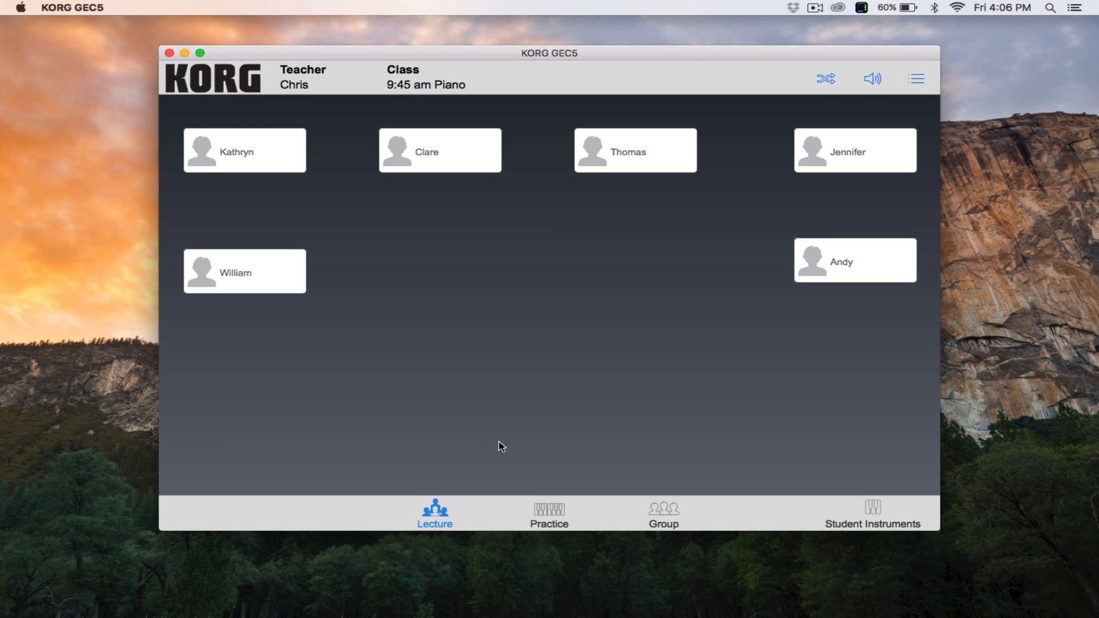
mouse_move(550, 496)
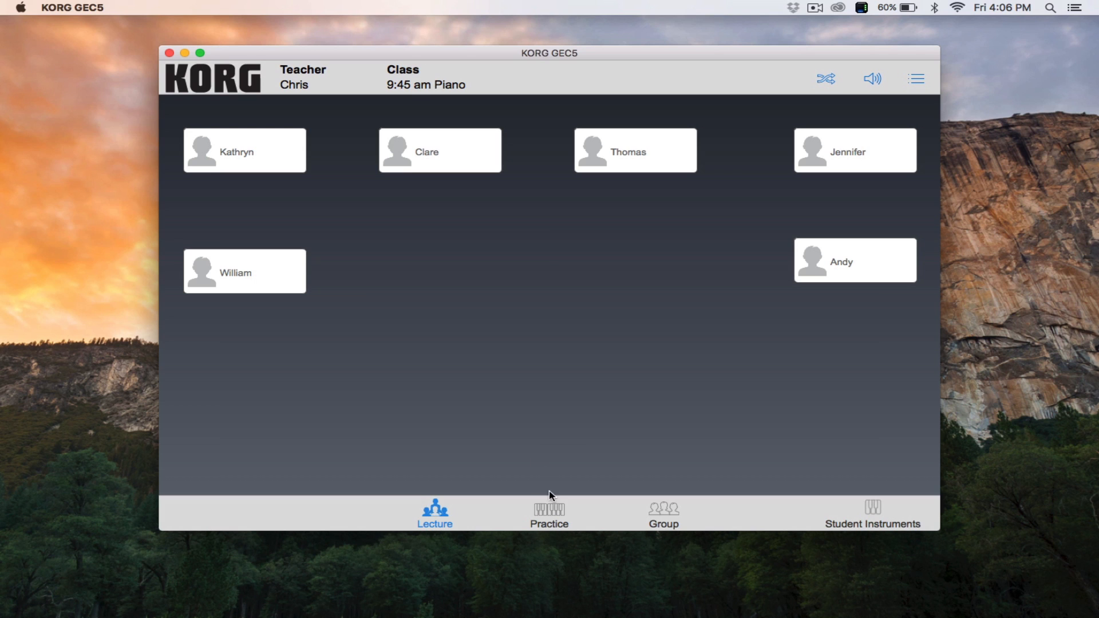
Step: Switch the 9:45 am Piano class of six students into practice mode
click(548, 512)
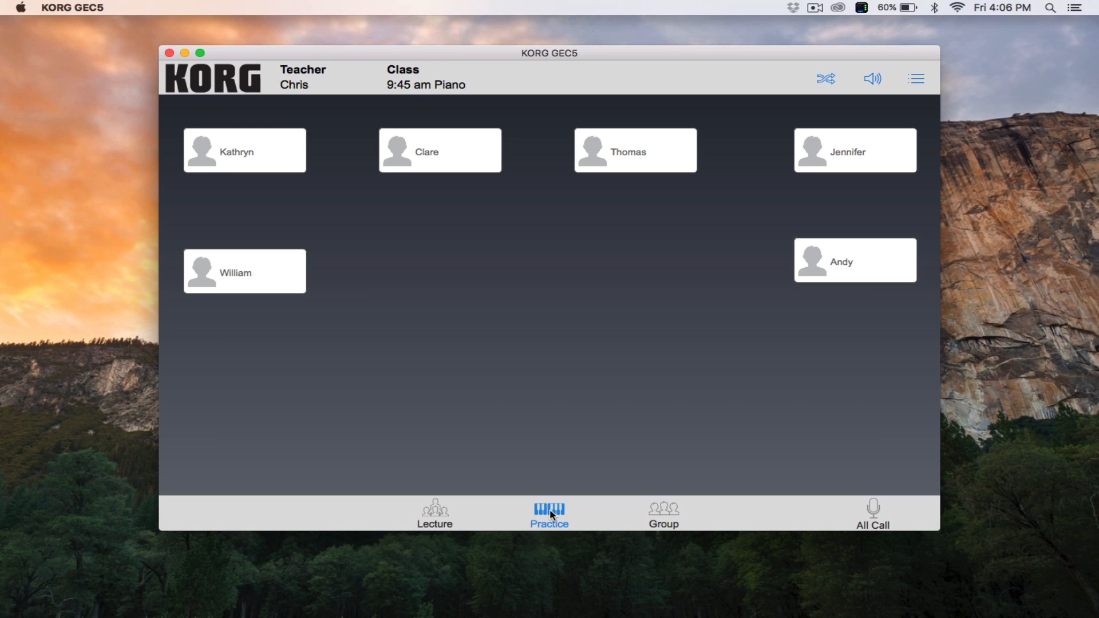
mouse_move(471, 438)
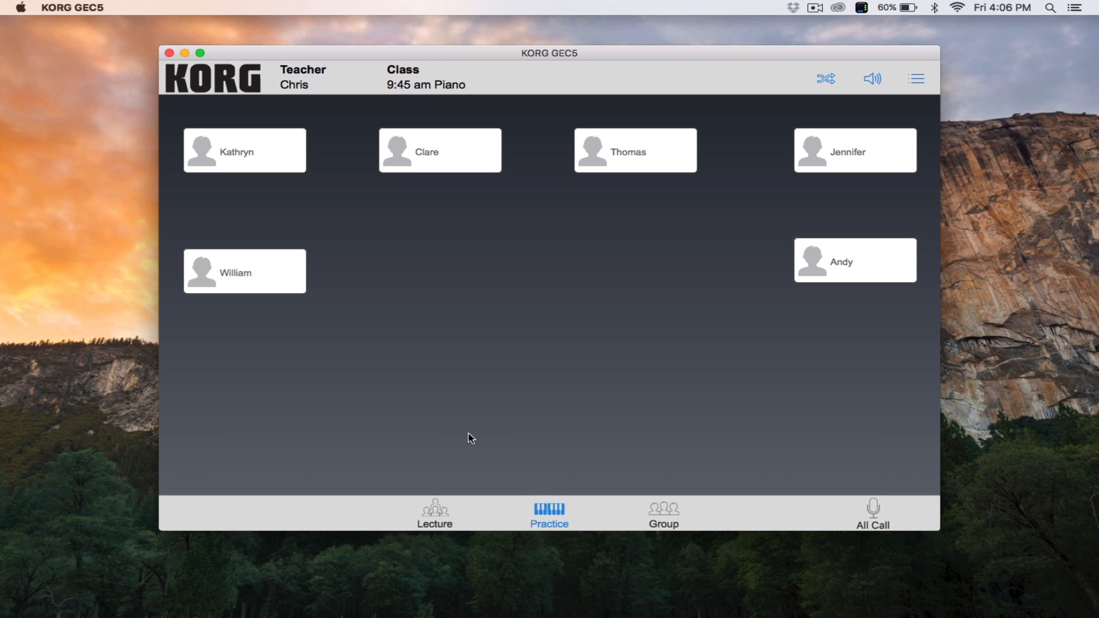
mouse_move(443, 420)
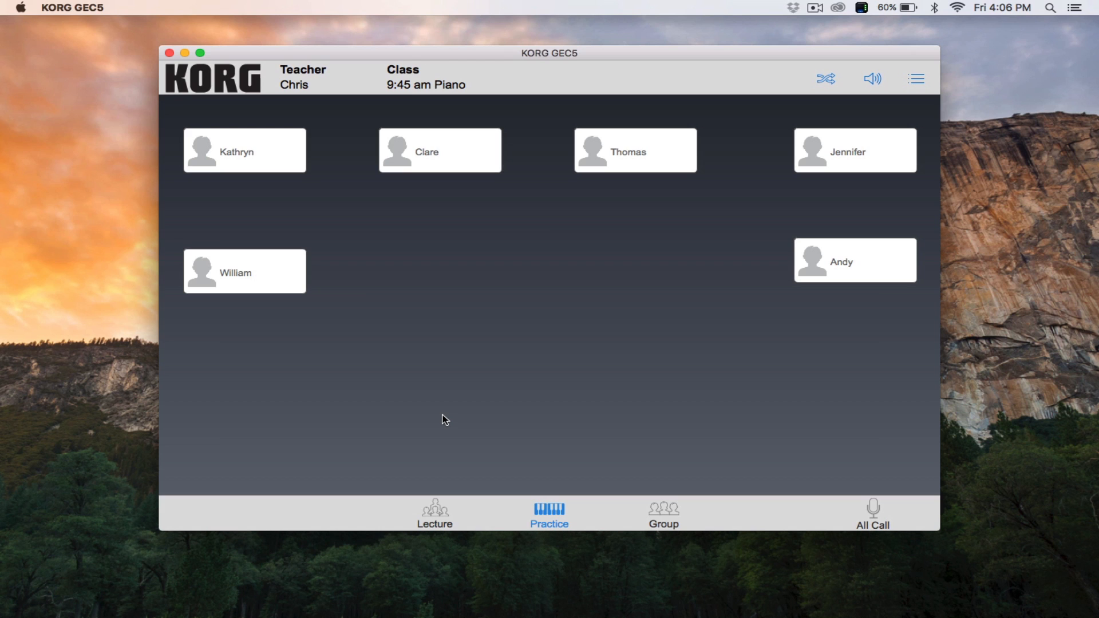
mouse_move(523, 122)
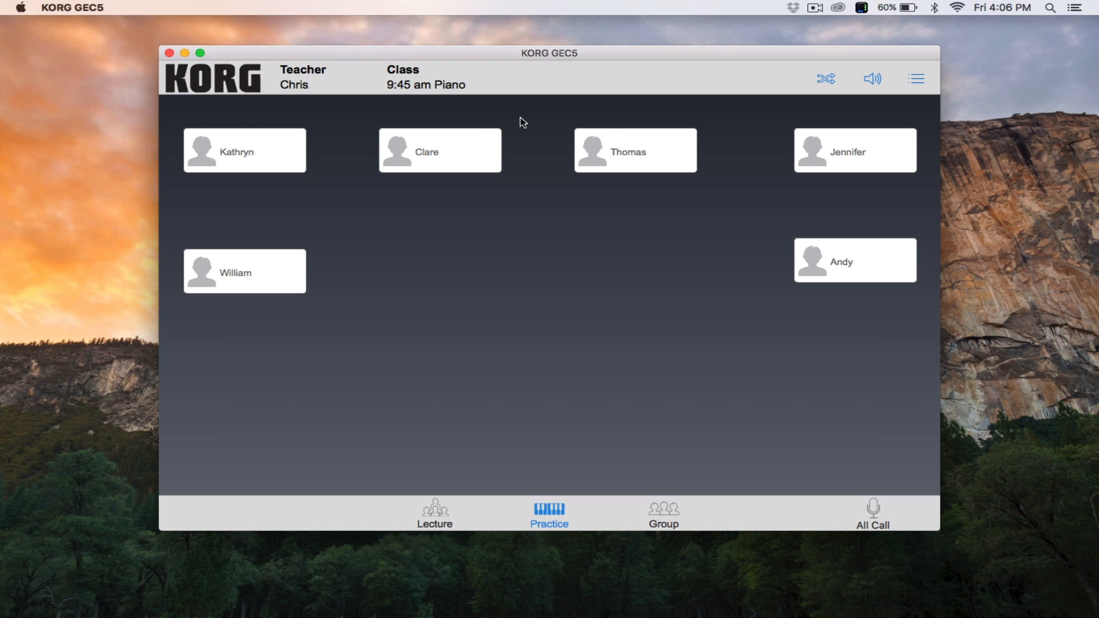
click(440, 150)
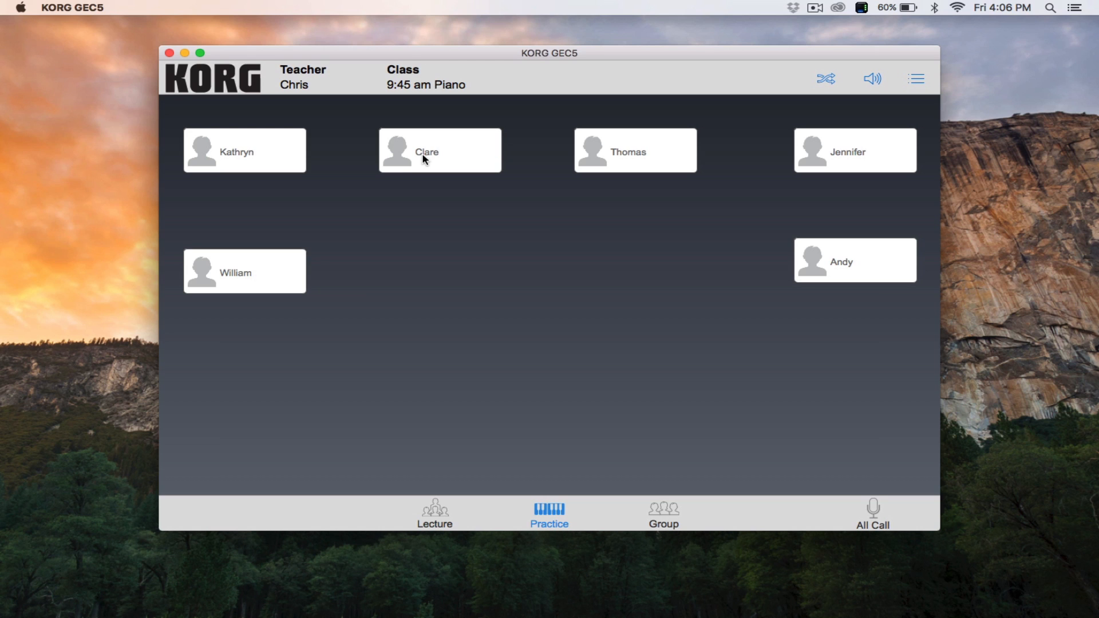
mouse_move(637, 419)
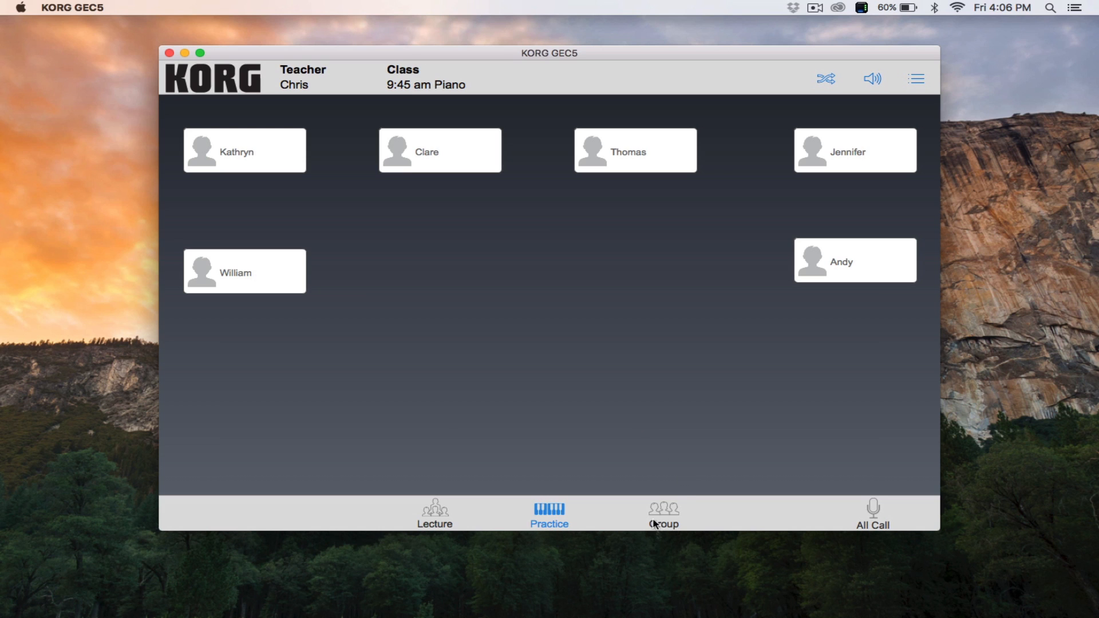
Step: Switch the class to group mode so Recall Preset and Save Preset appear
click(663, 513)
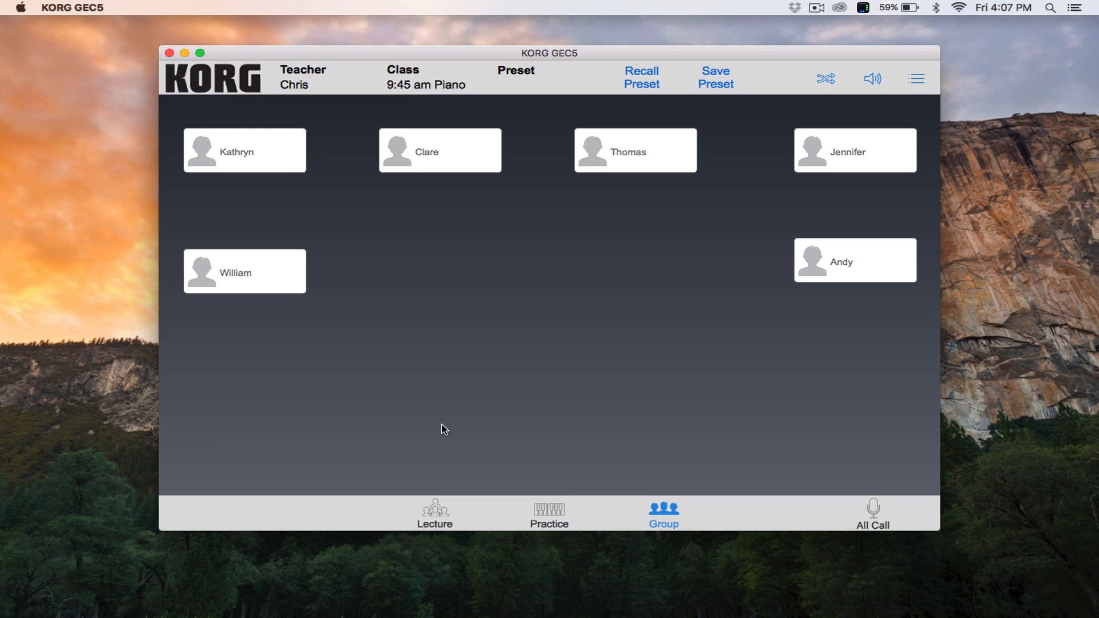
mouse_move(521, 433)
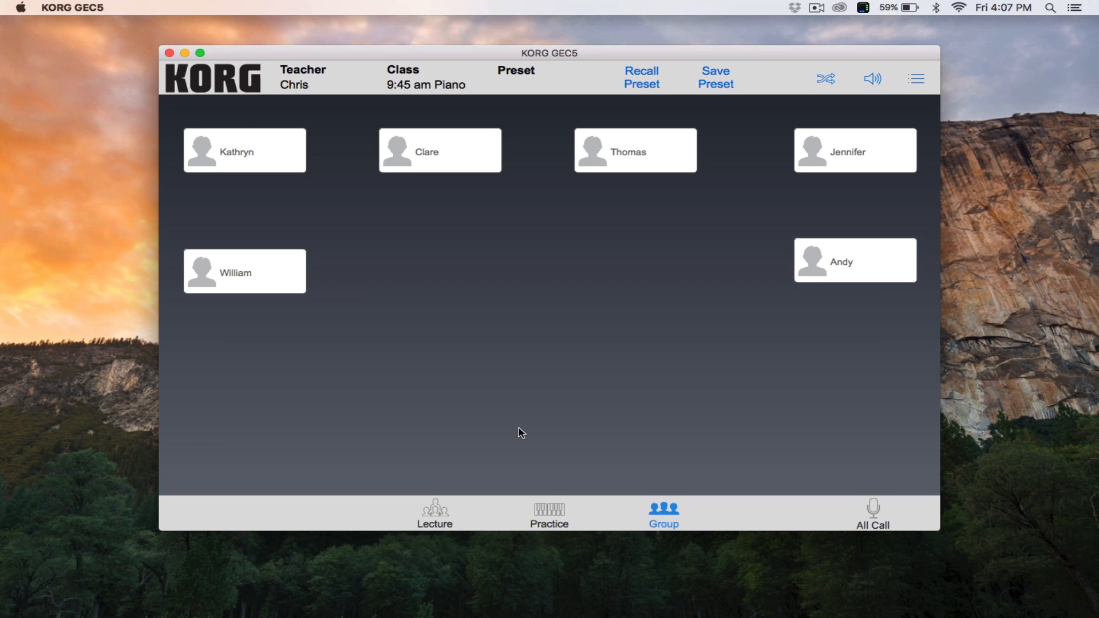
mouse_move(704, 295)
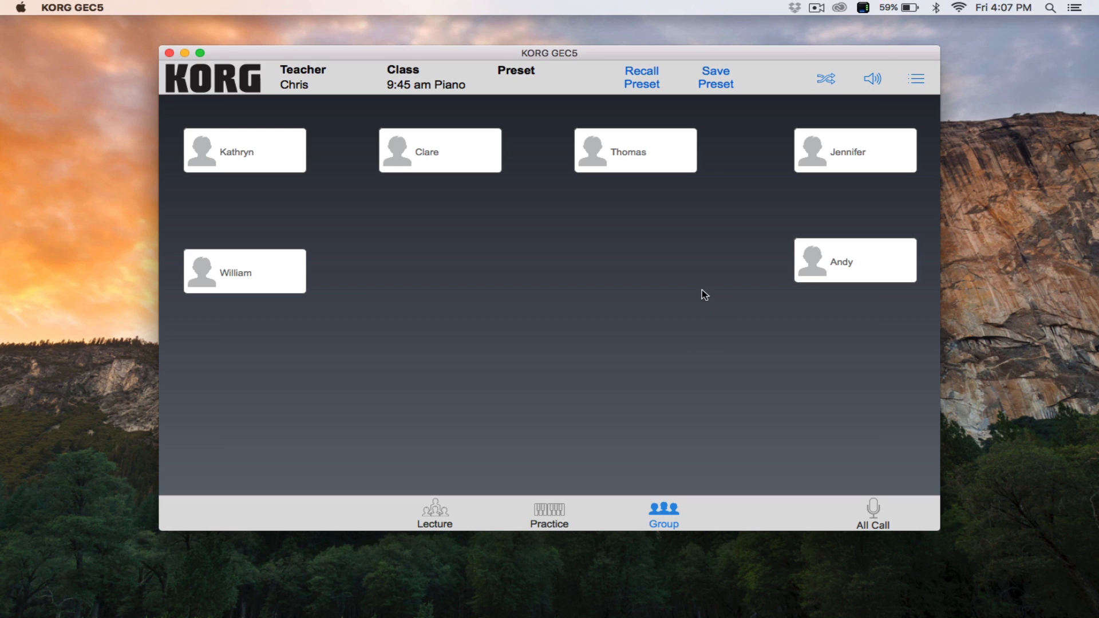
mouse_move(570, 296)
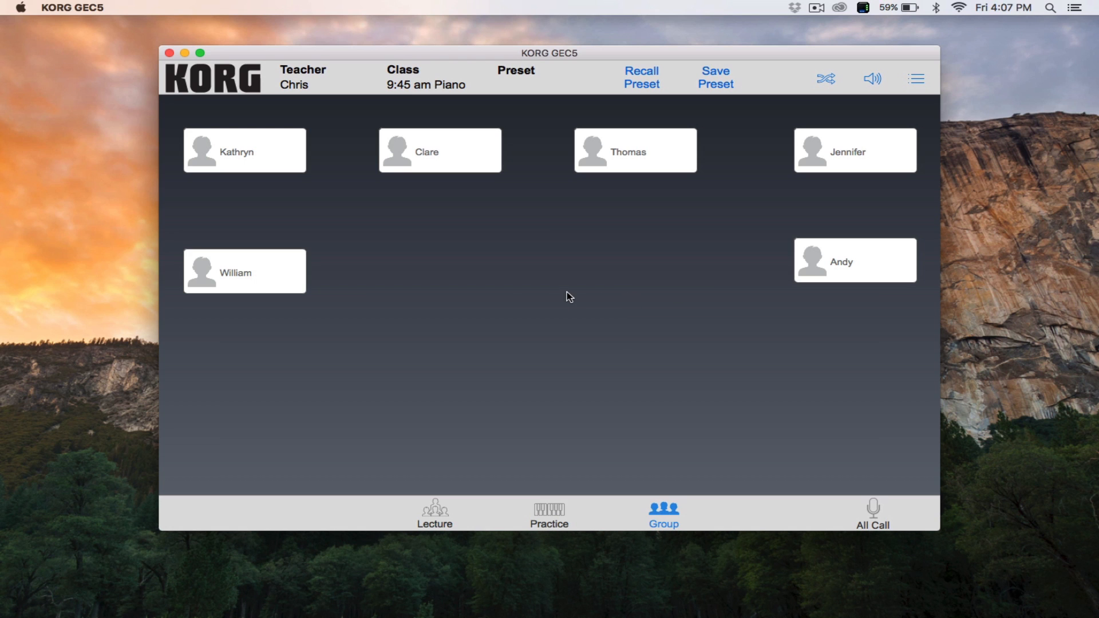
mouse_move(640, 77)
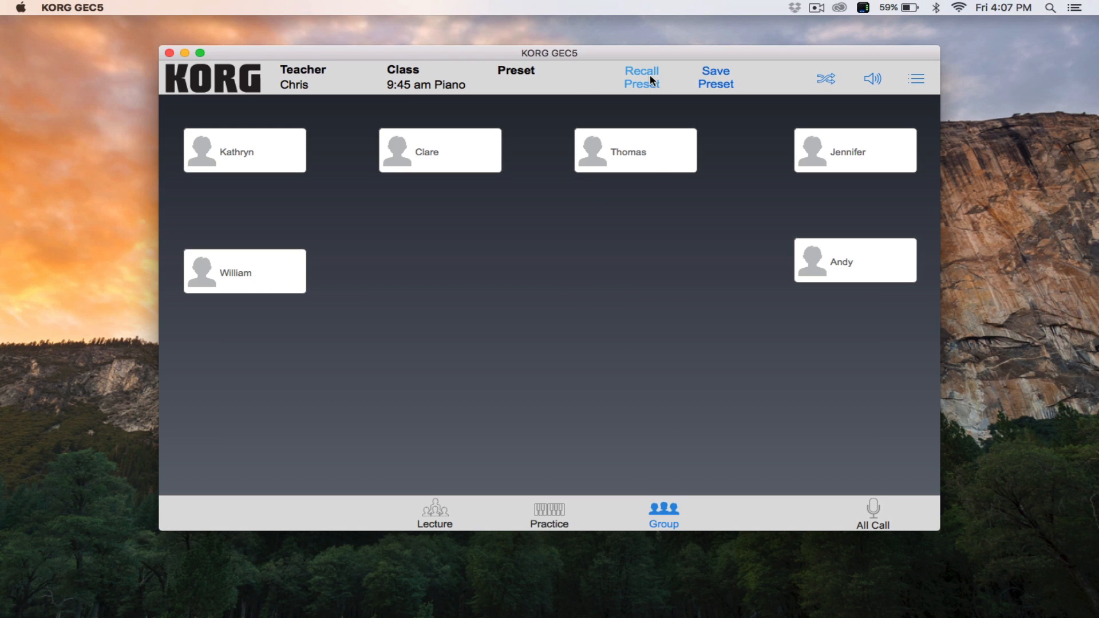
Step: Recall the Duet, then Random Duet, then Quartet group presets
click(640, 78)
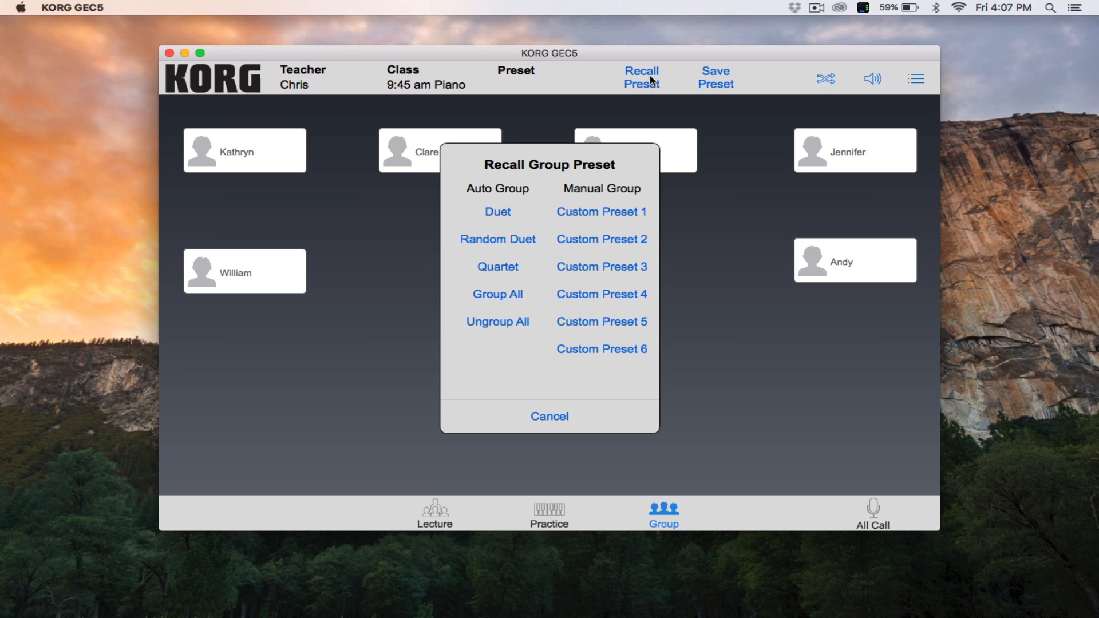
click(497, 212)
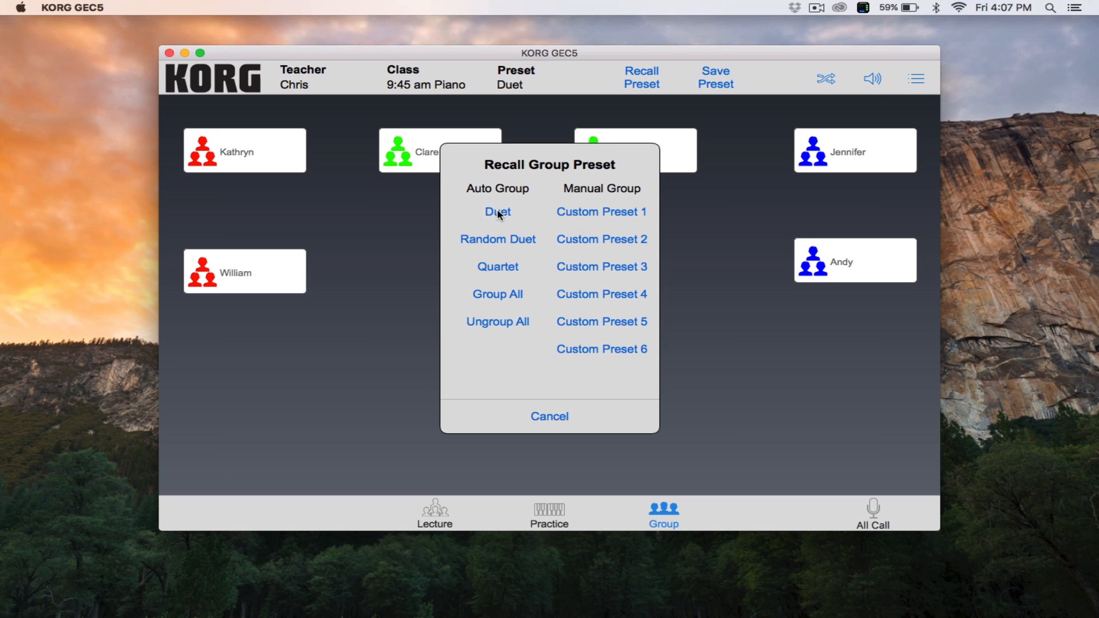
click(497, 212)
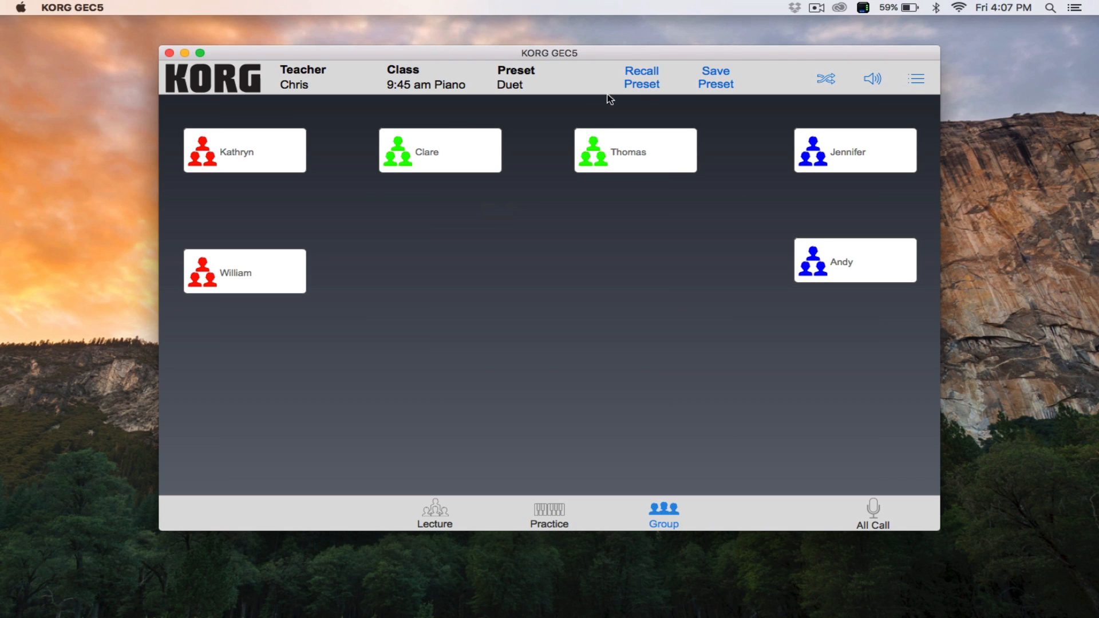
click(640, 78)
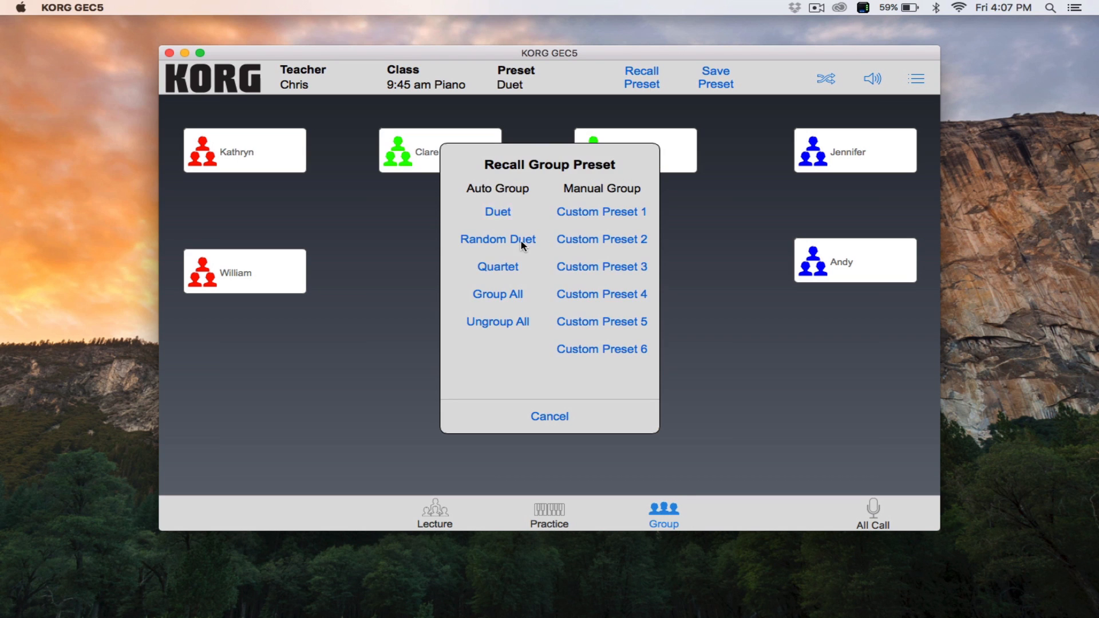
click(497, 239)
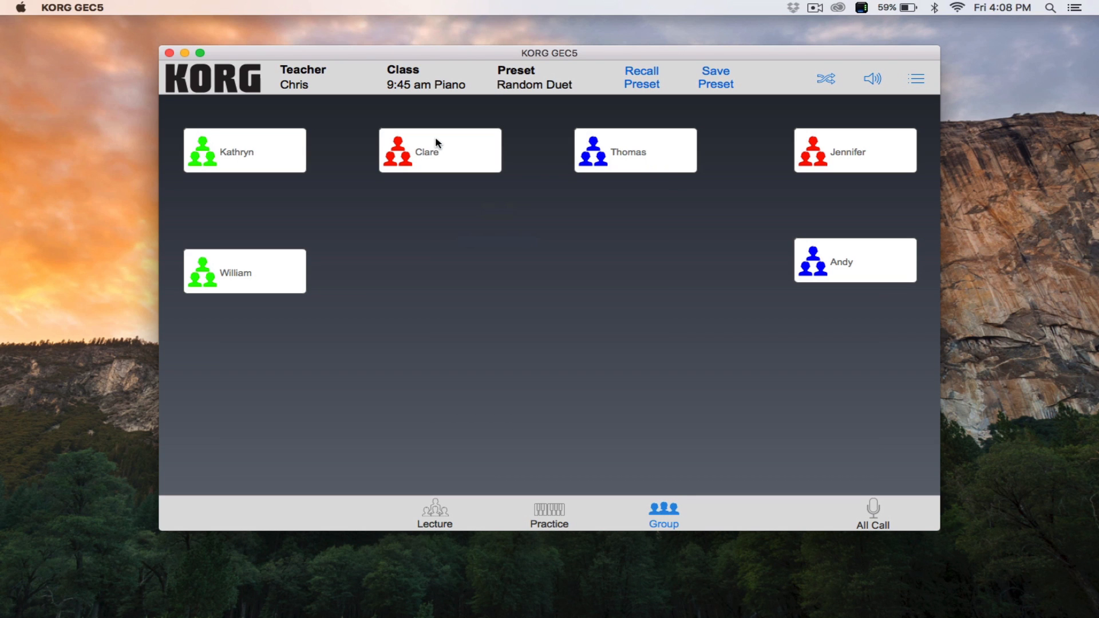
click(641, 77)
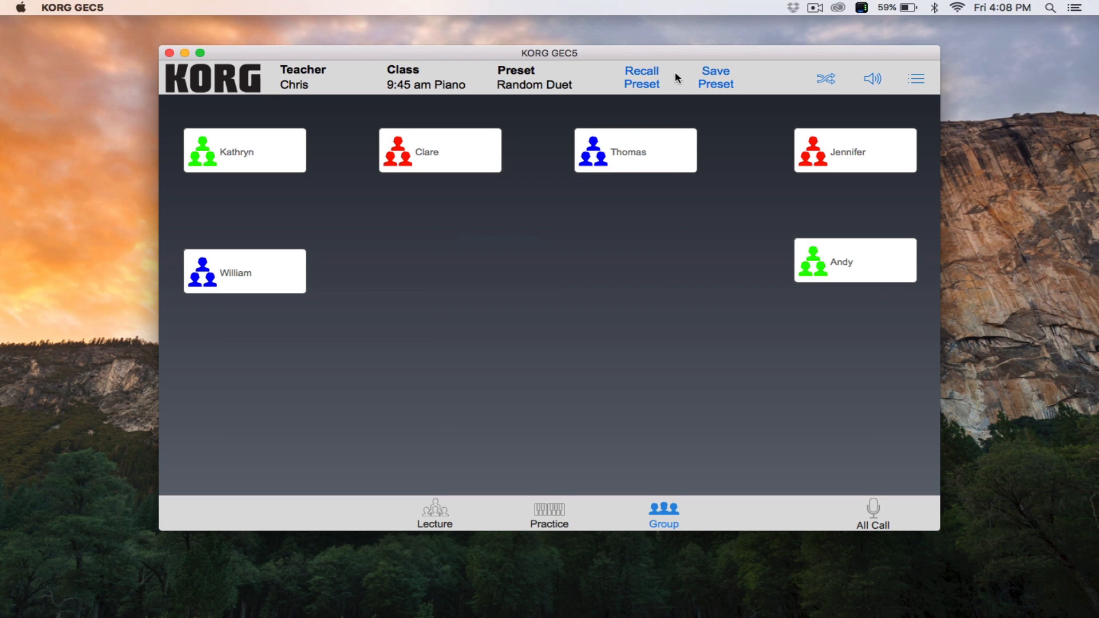
click(640, 78)
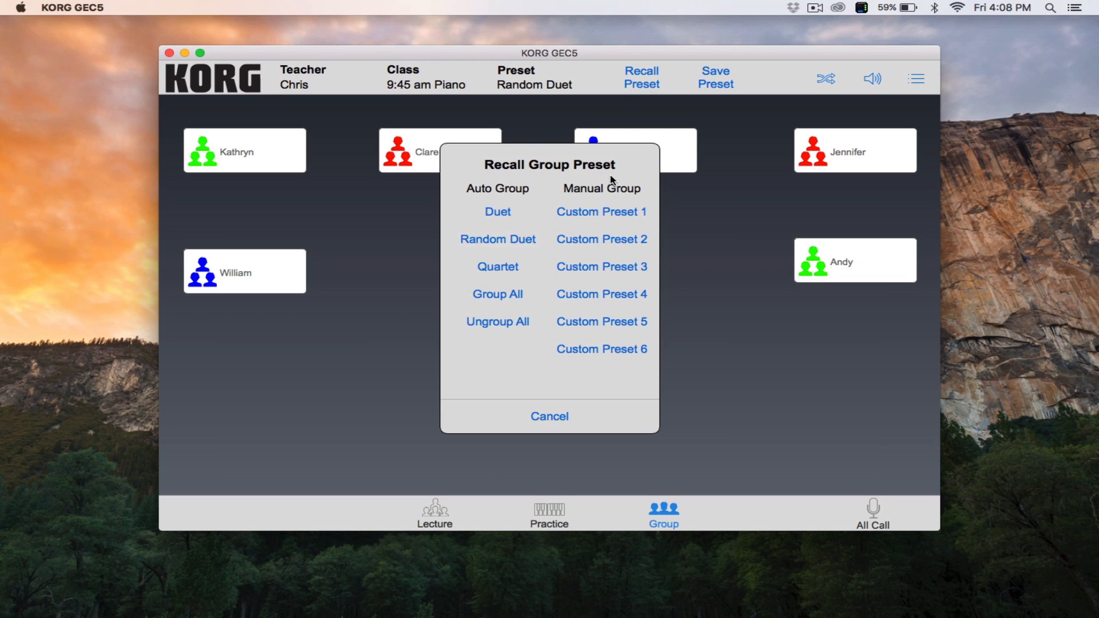
click(497, 268)
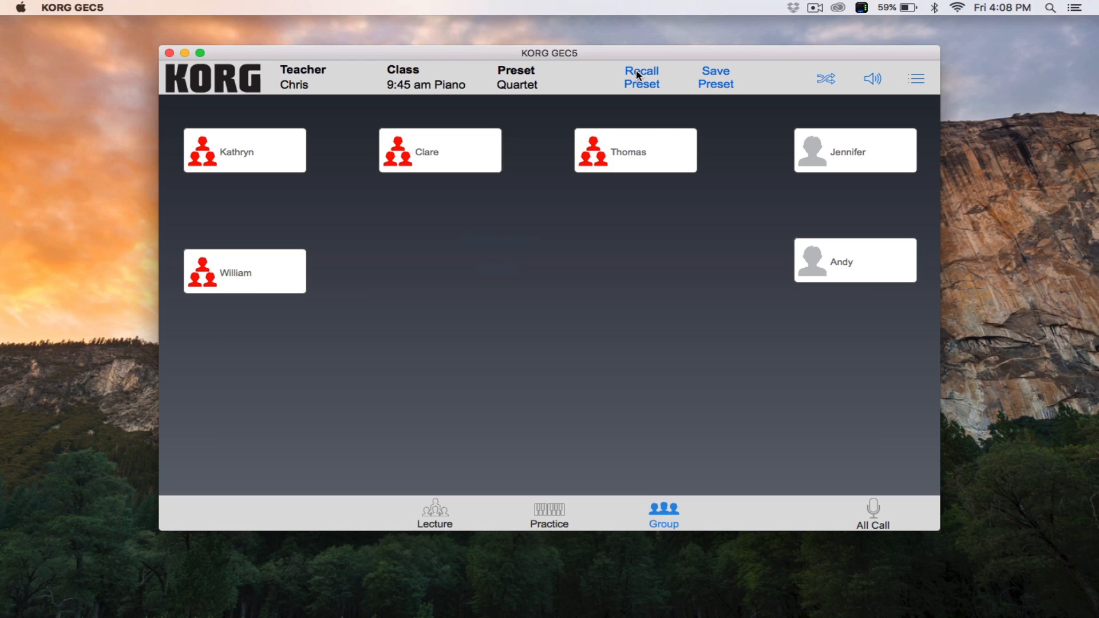
mouse_move(481, 265)
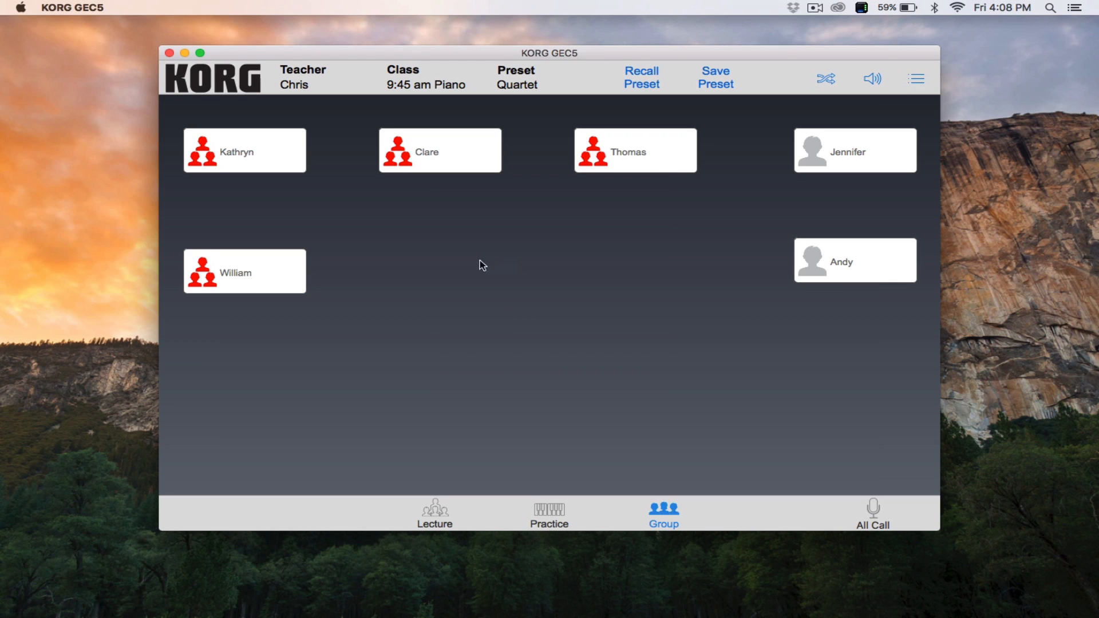
Step: Recall Ungroup All so all six students are ungrouped
click(640, 77)
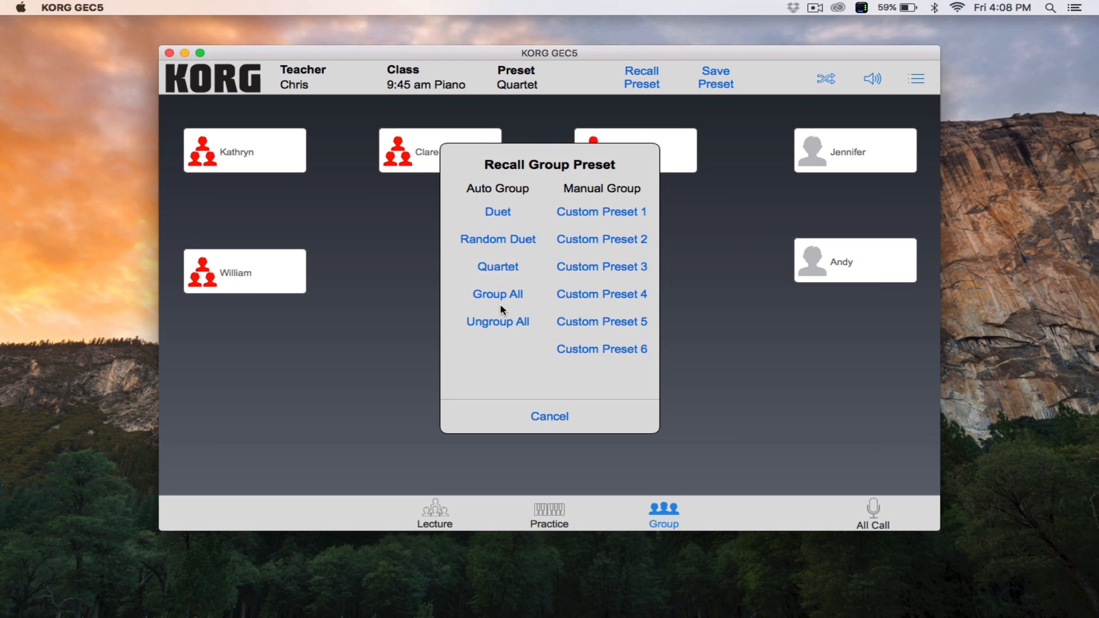
click(497, 293)
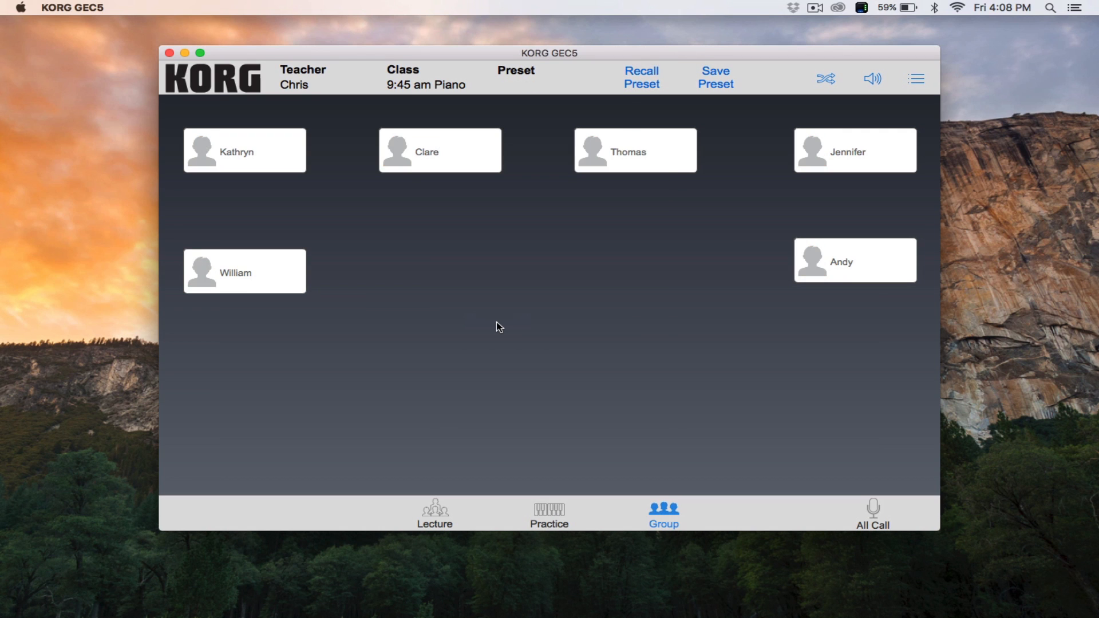
mouse_move(241, 285)
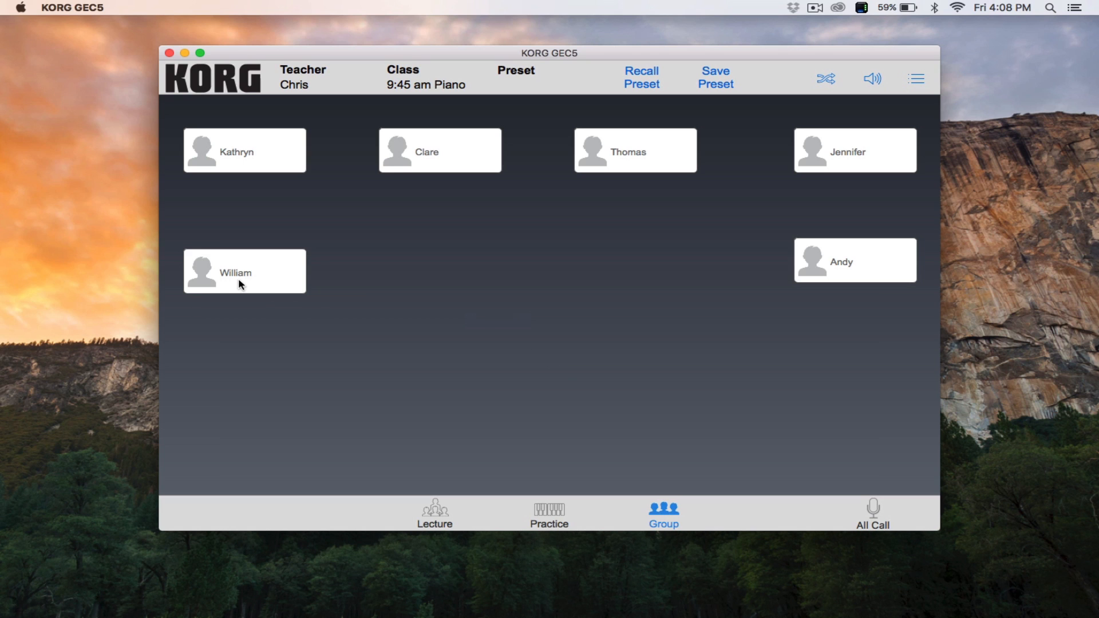
mouse_move(233, 278)
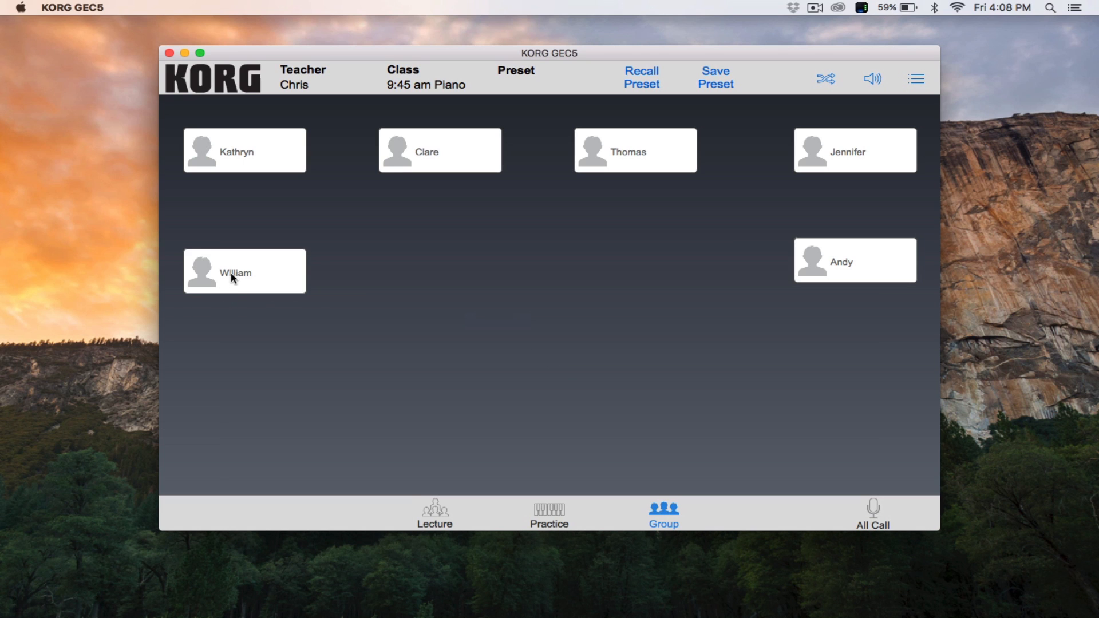
Step: Make Kathryn, Clare and William a new red group
click(244, 272)
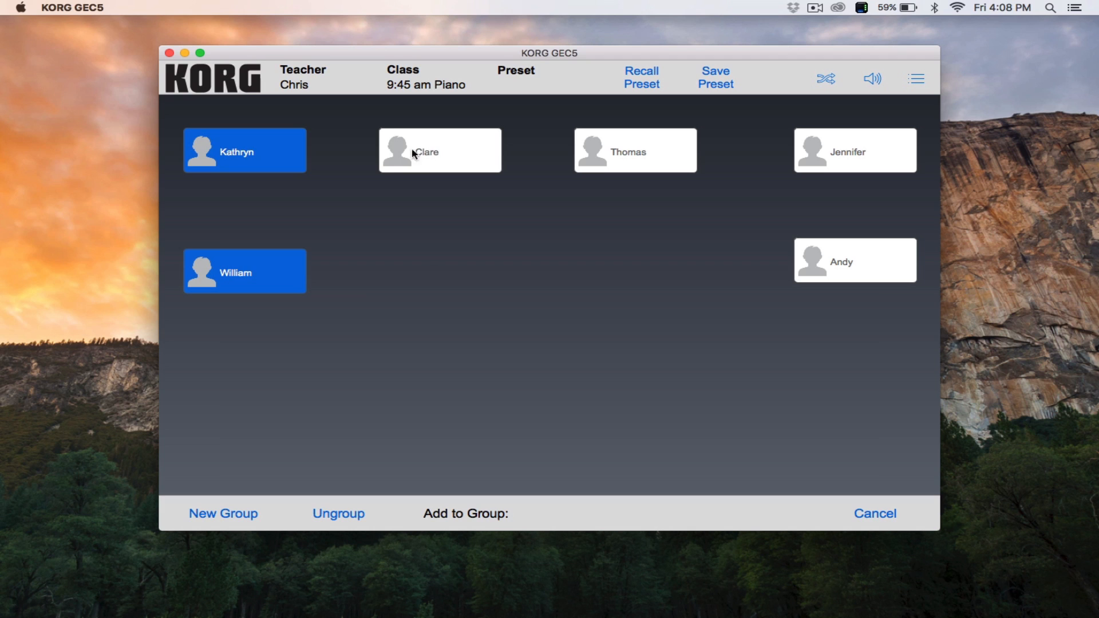
click(440, 150)
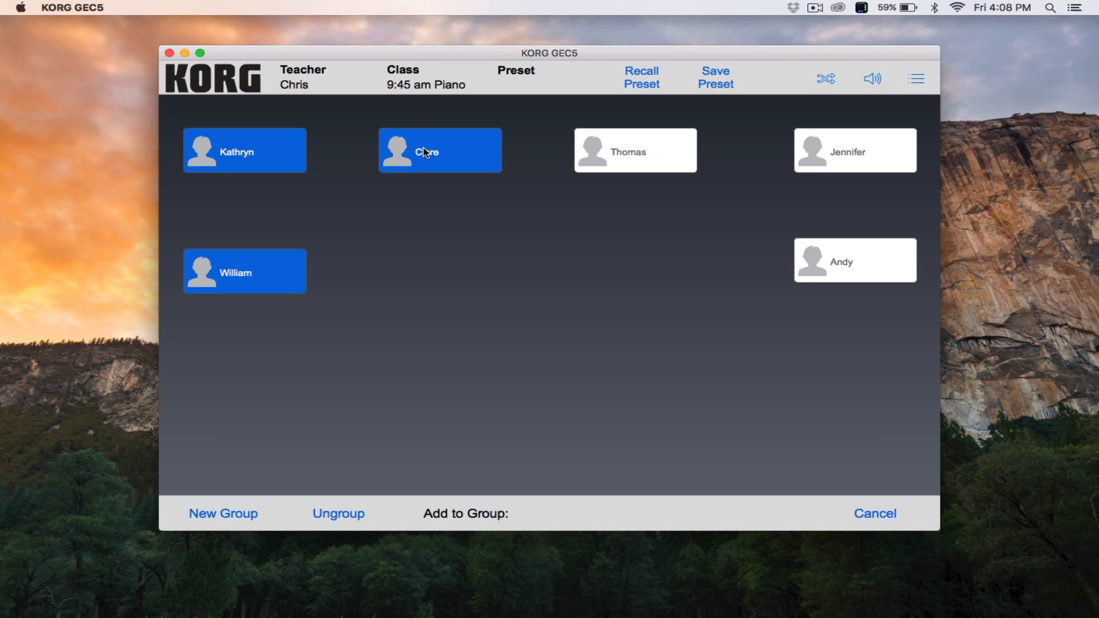
mouse_move(462, 150)
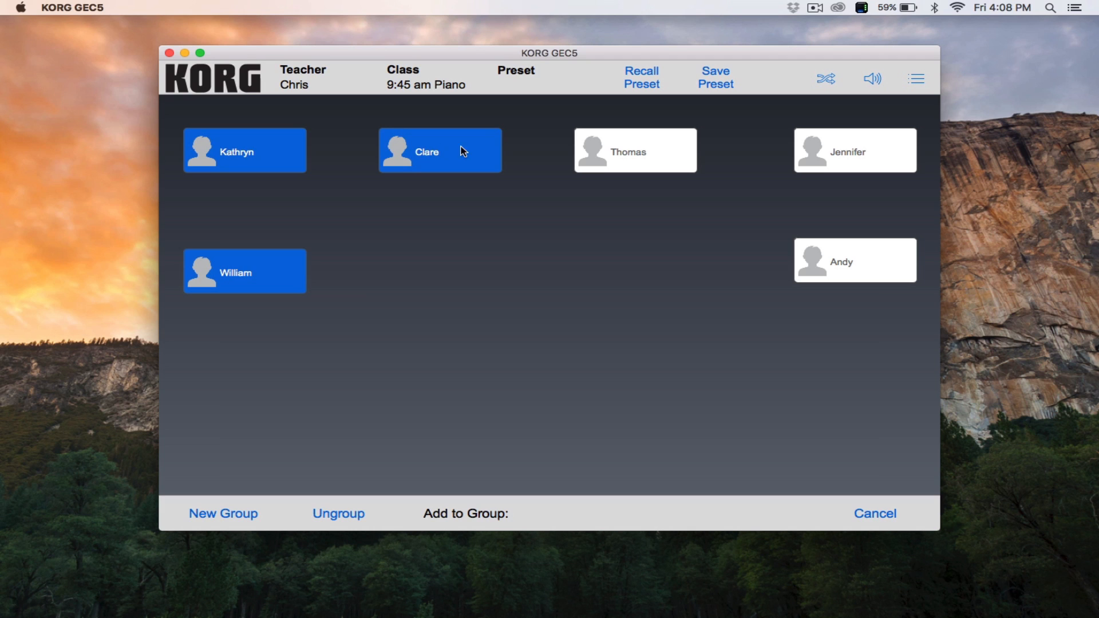
mouse_move(382, 332)
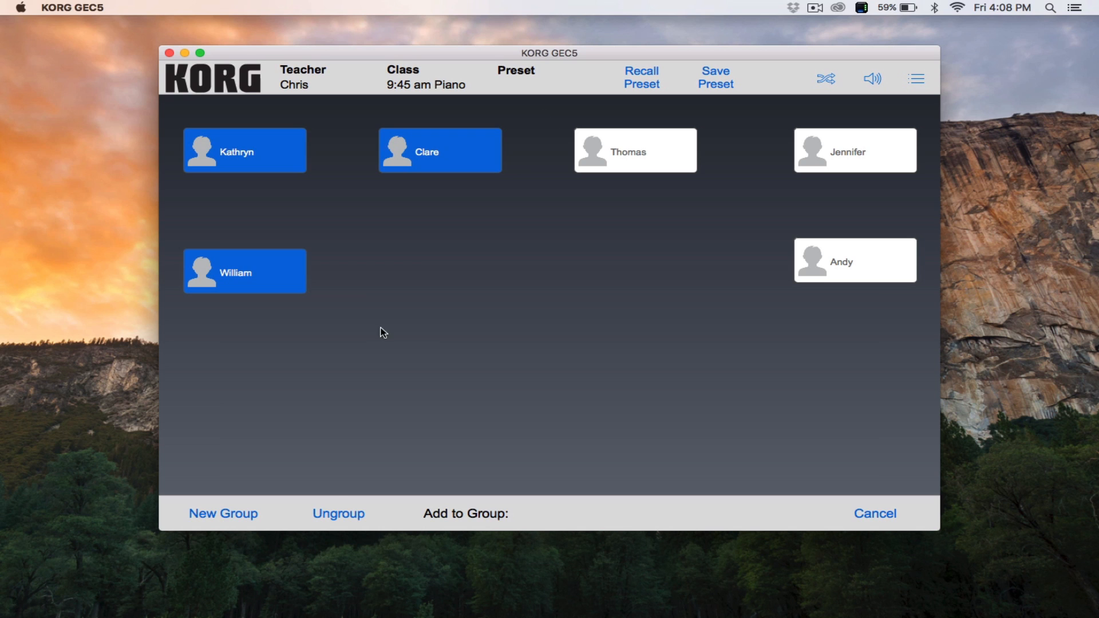
mouse_move(246, 516)
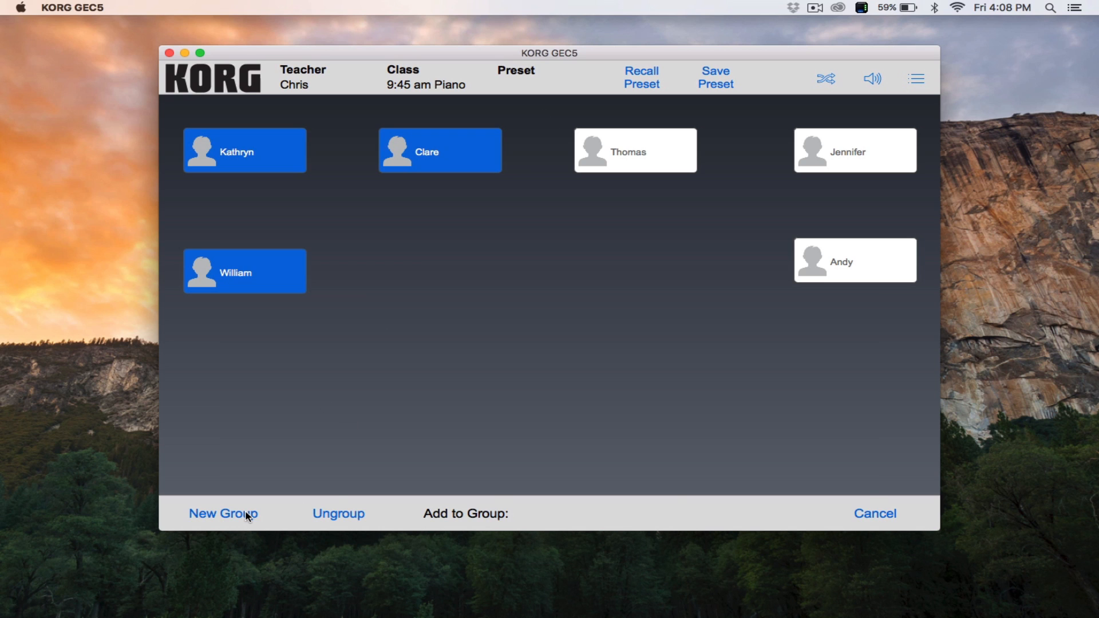
click(223, 513)
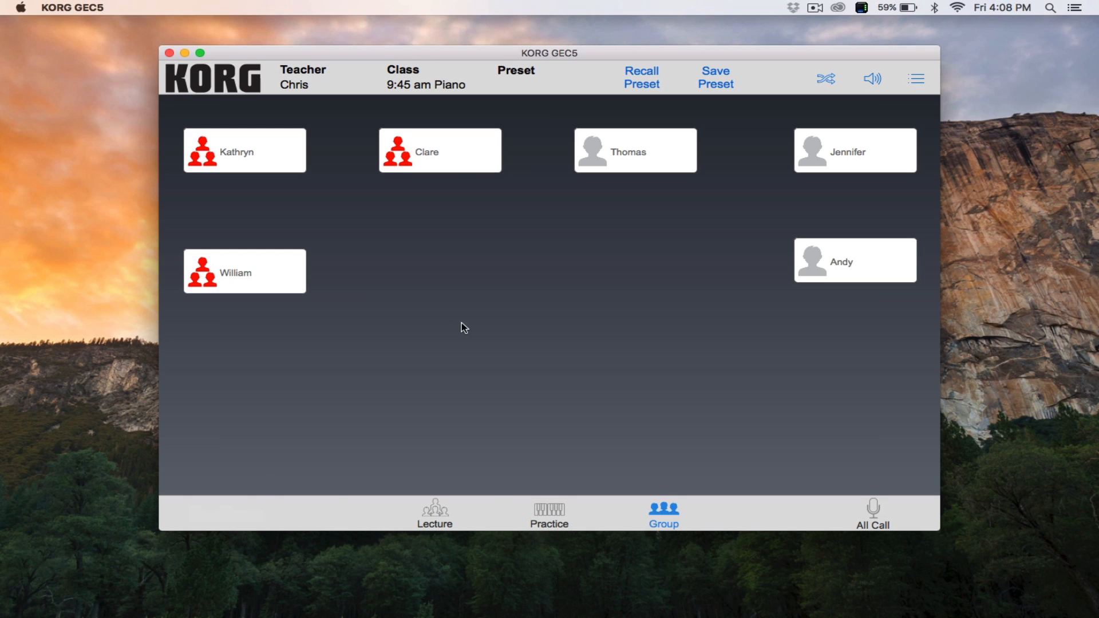
mouse_move(536, 206)
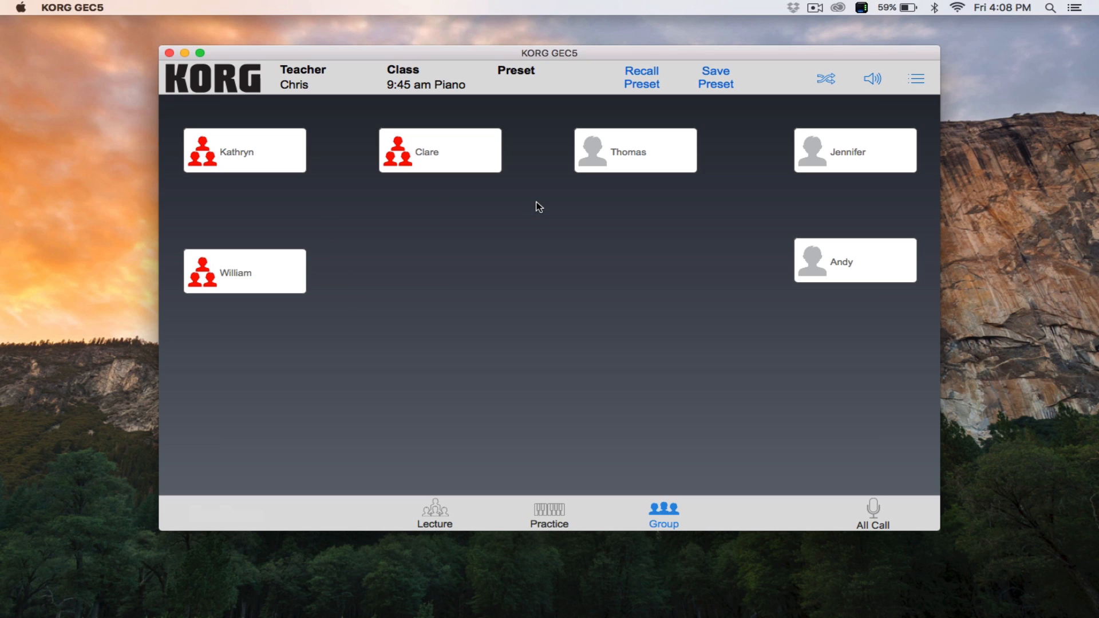
mouse_move(524, 162)
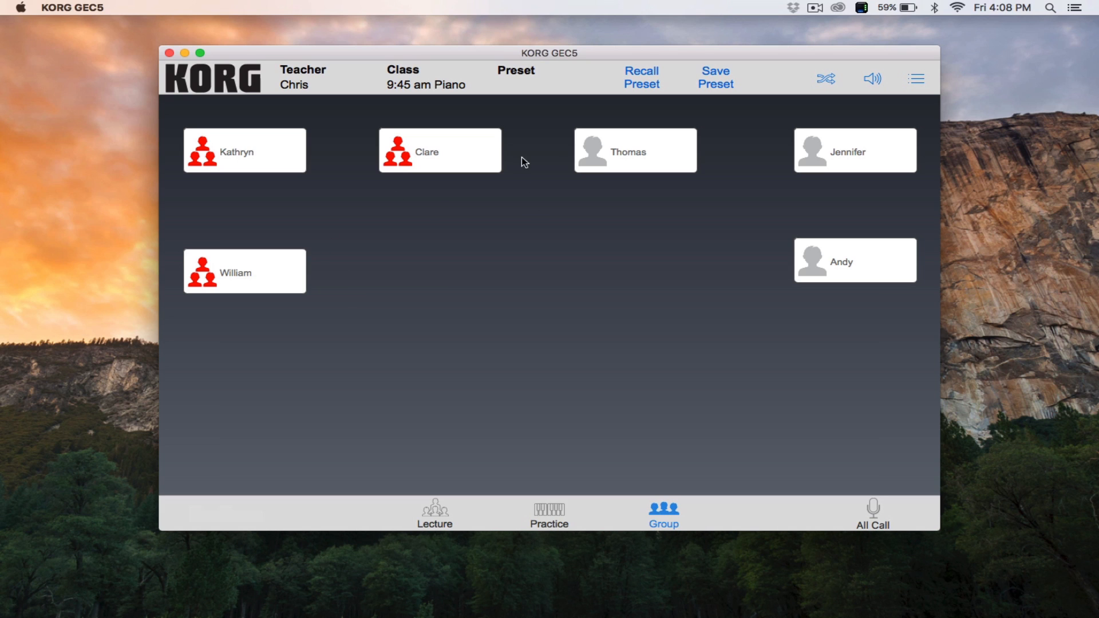
mouse_move(615, 159)
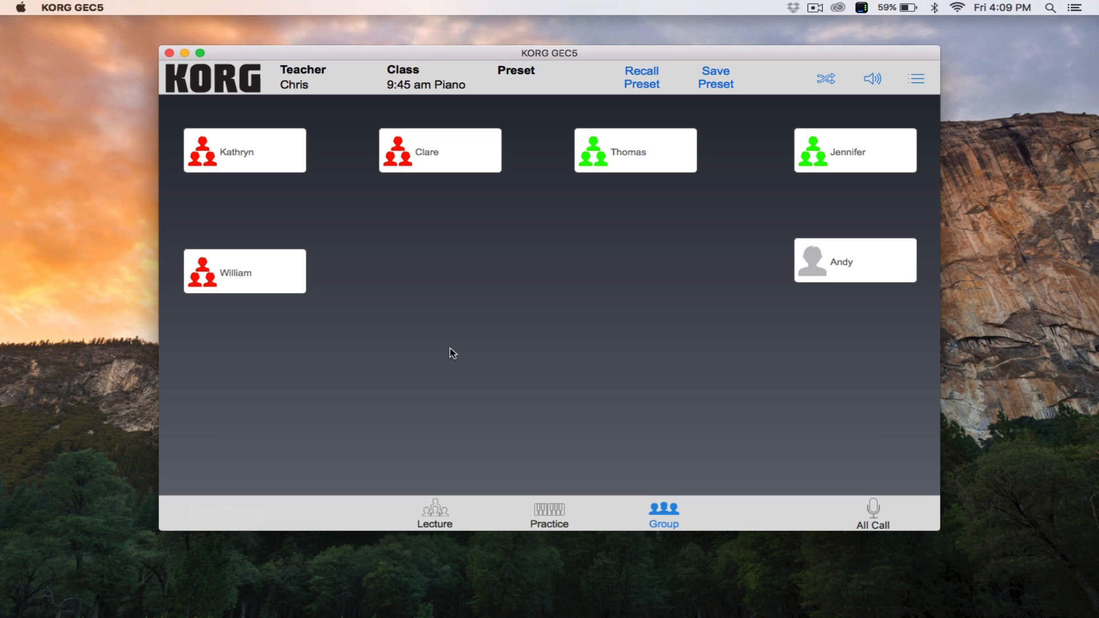
Step: Add the lower-right student to the green group with Thomas and Jennifer
click(854, 249)
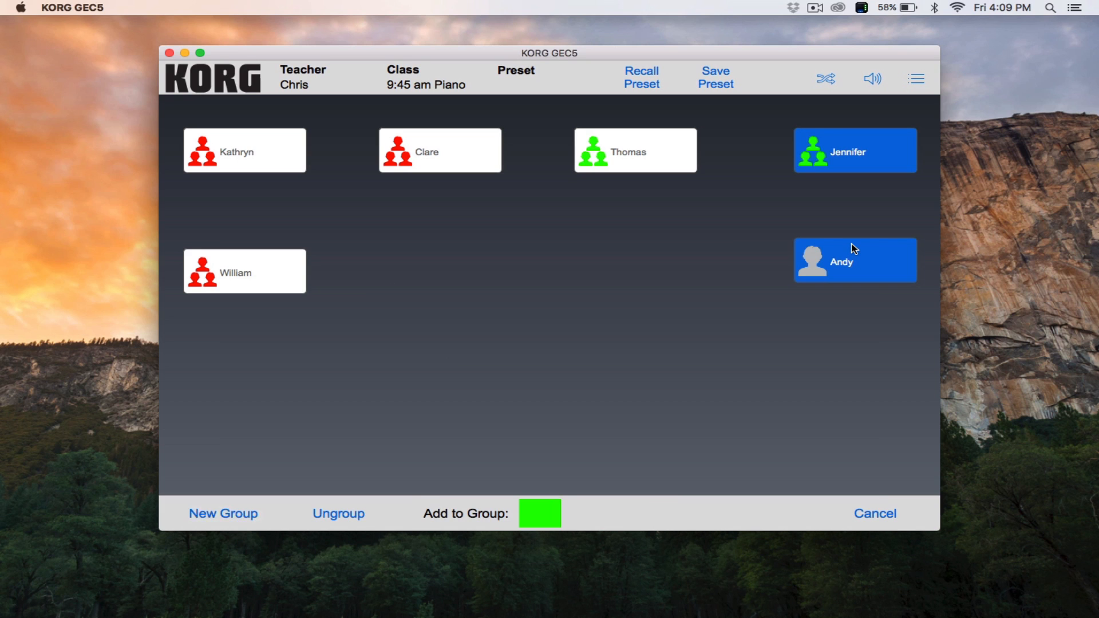
mouse_move(937, 229)
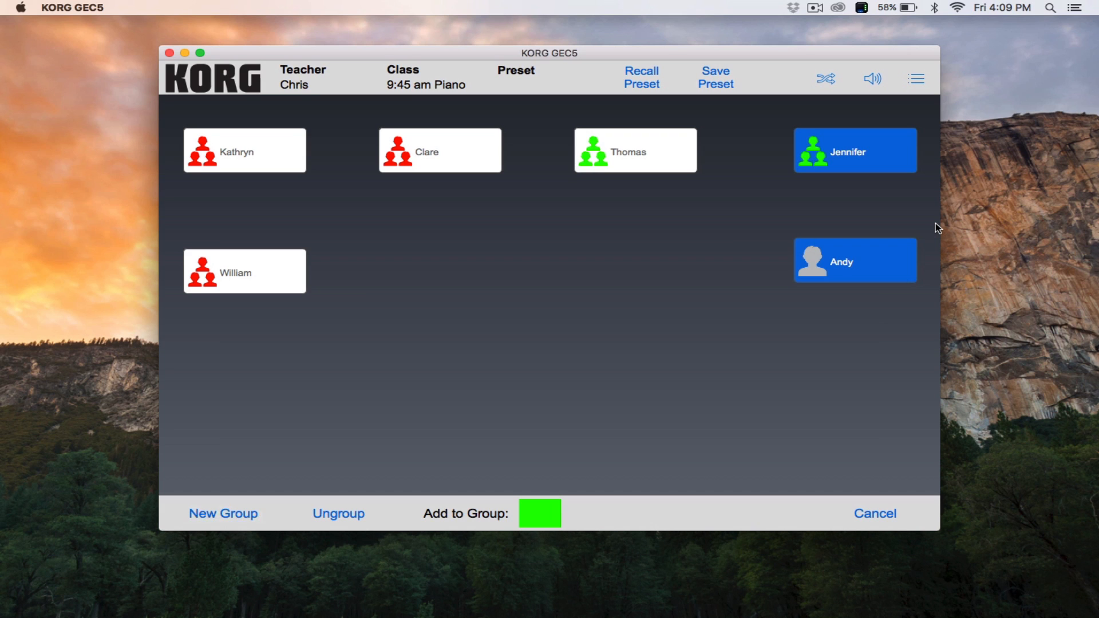
mouse_move(863, 267)
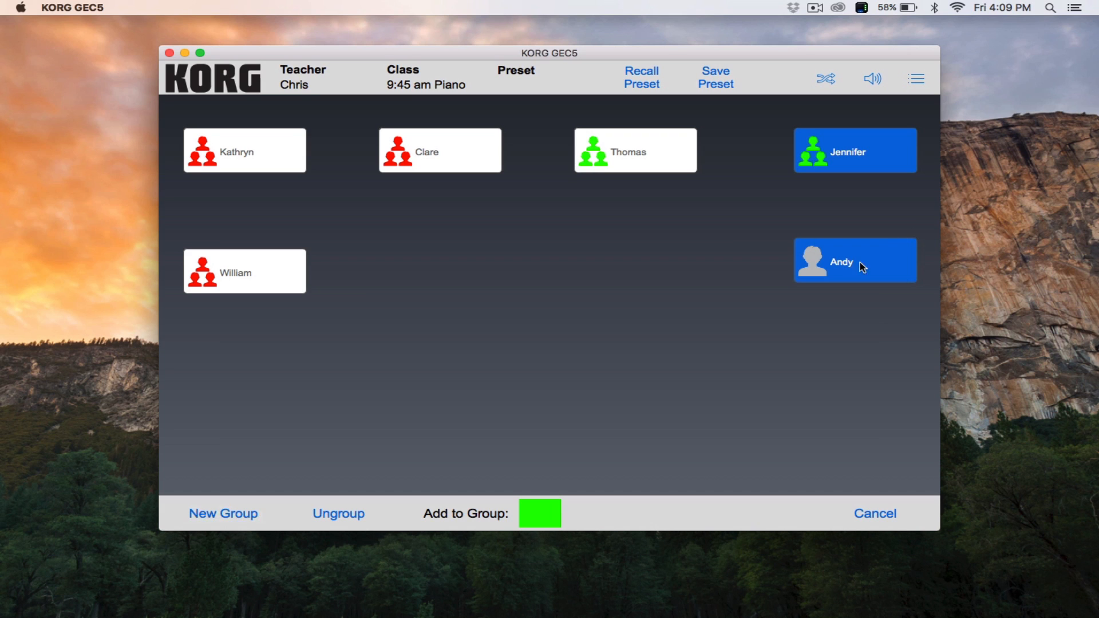
mouse_move(545, 424)
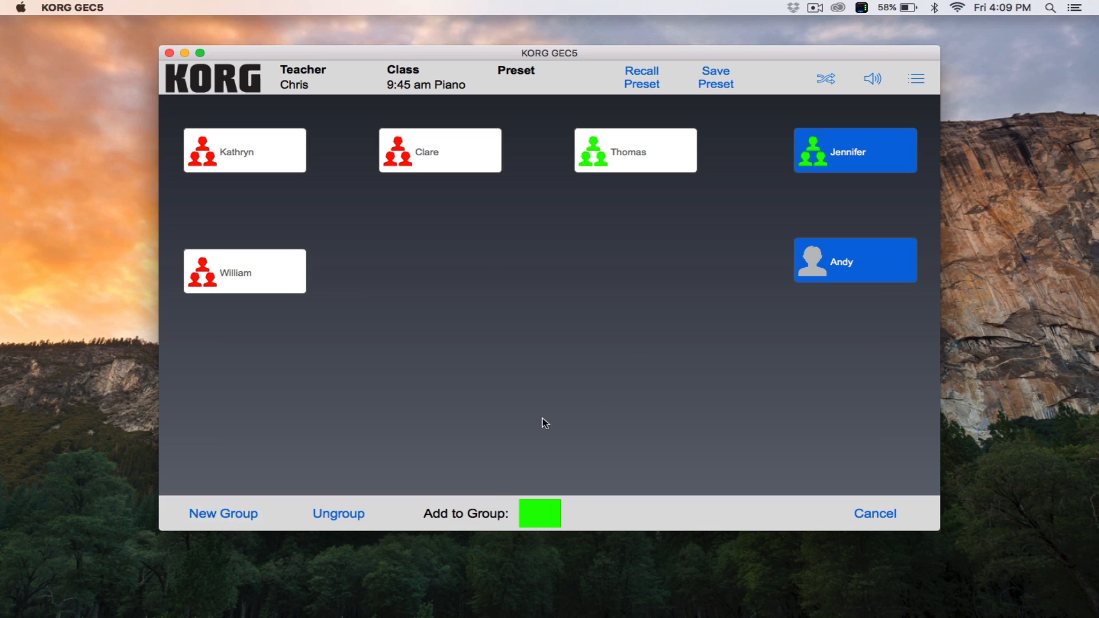
click(875, 513)
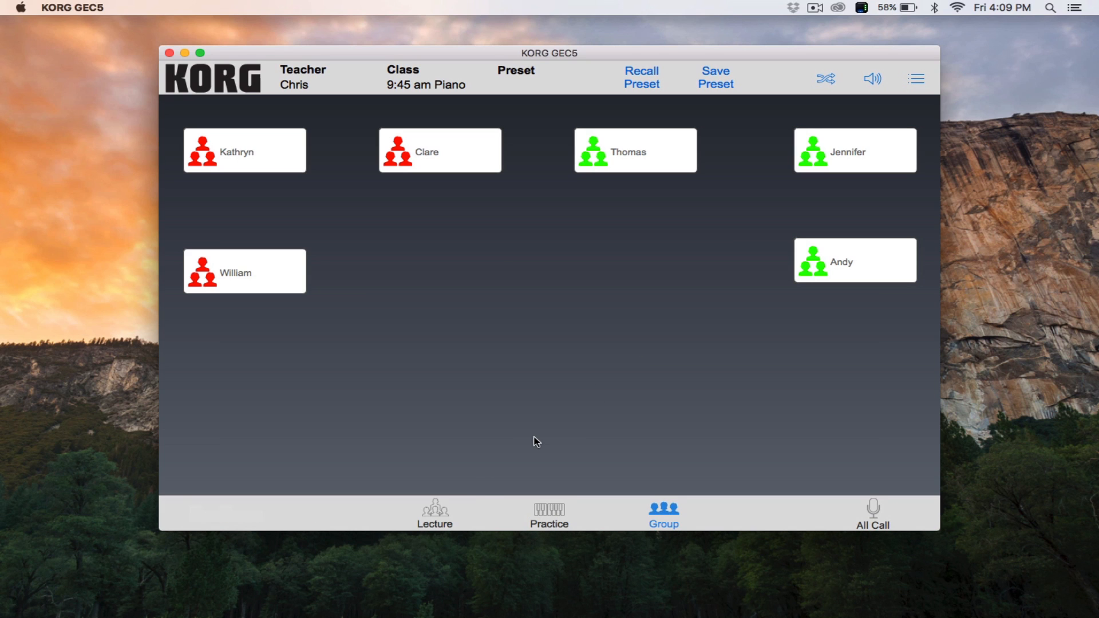
mouse_move(366, 203)
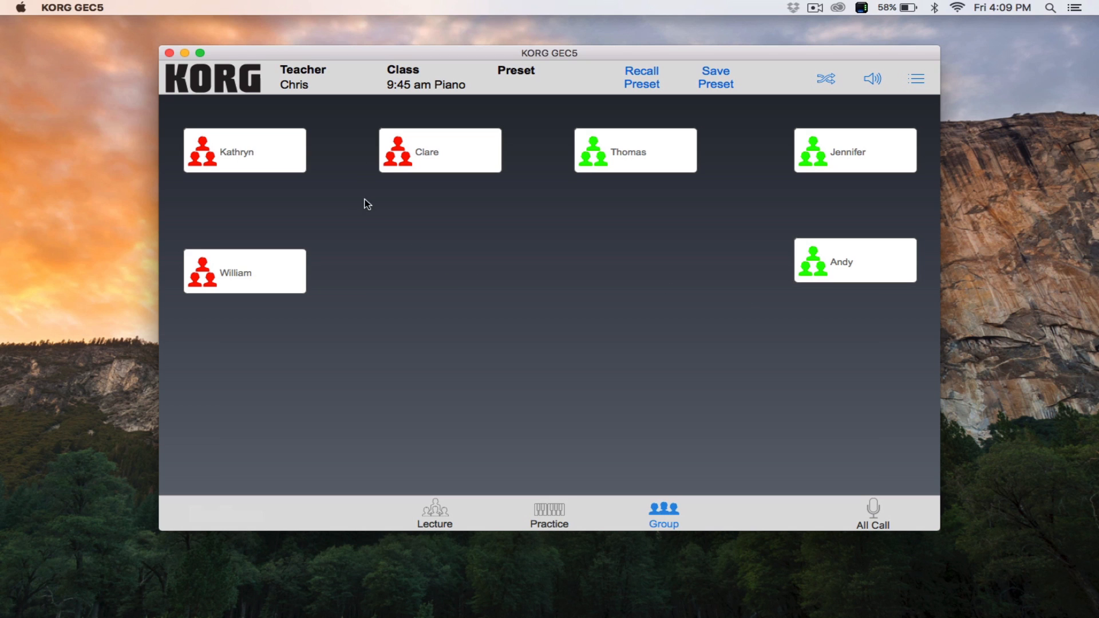
Step: Remove the second top-row student from the red group
click(440, 150)
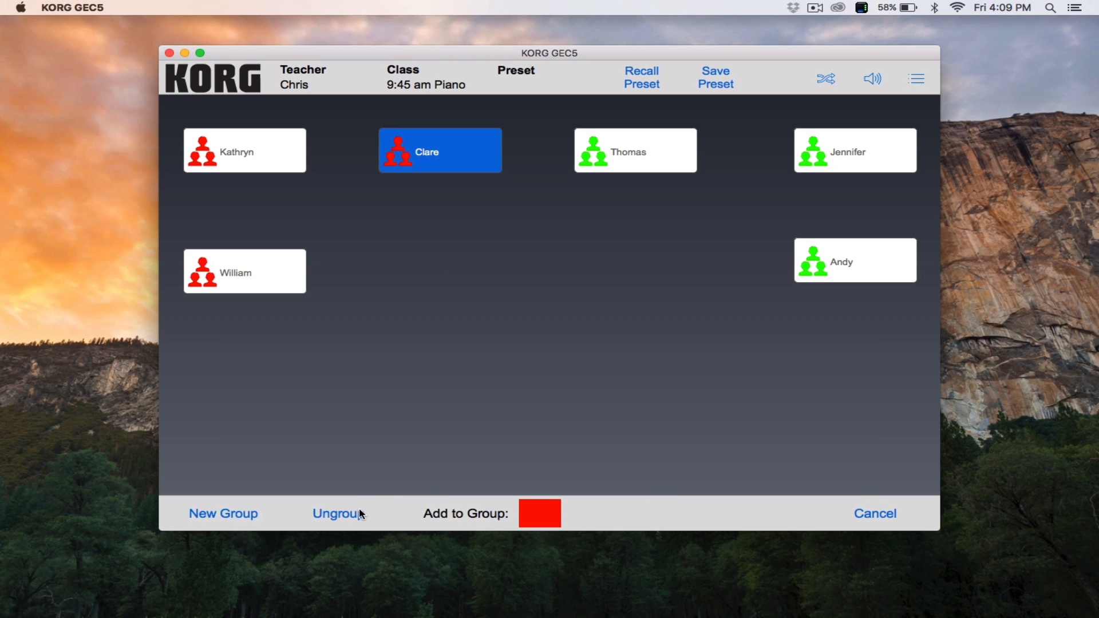
click(337, 513)
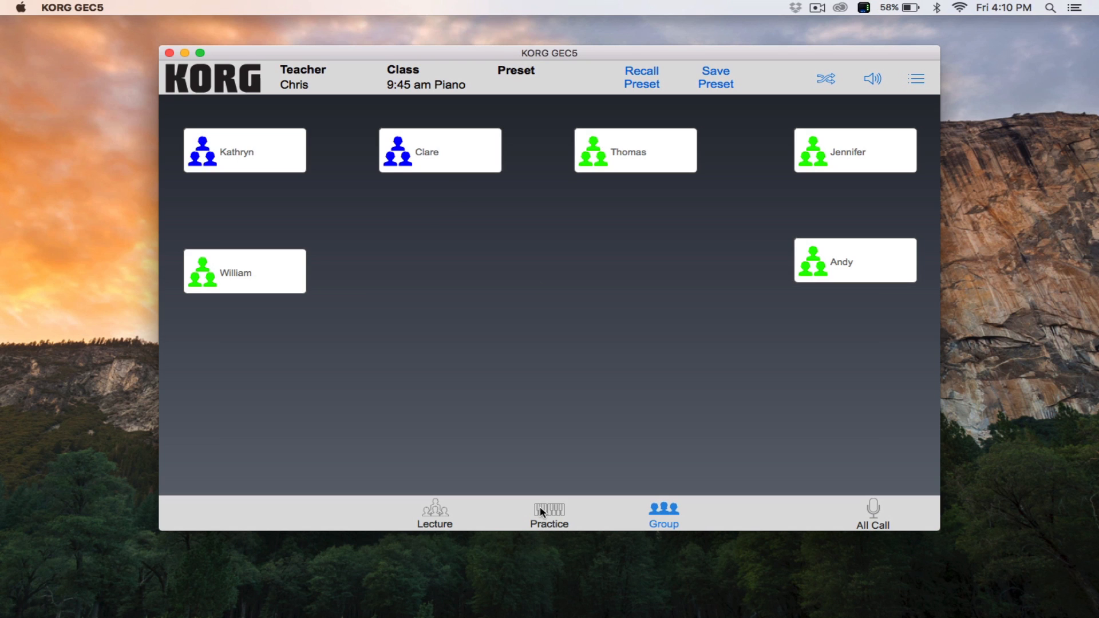
mouse_move(652, 137)
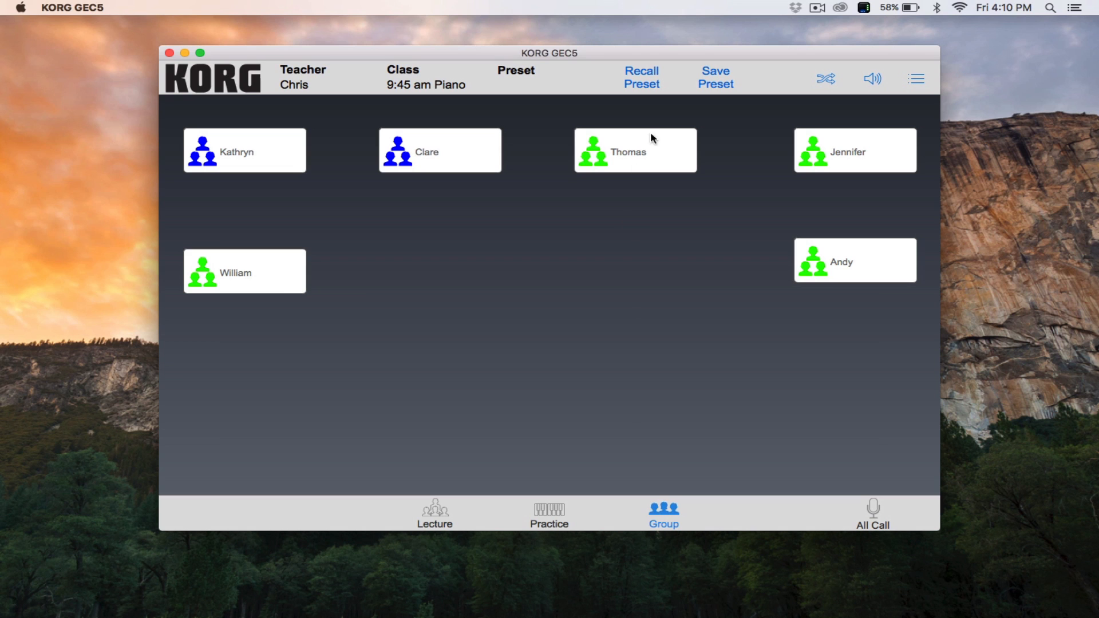
Step: Save Custom Preset 1 as 'Group 1', then recall the Group 1 preset
click(715, 78)
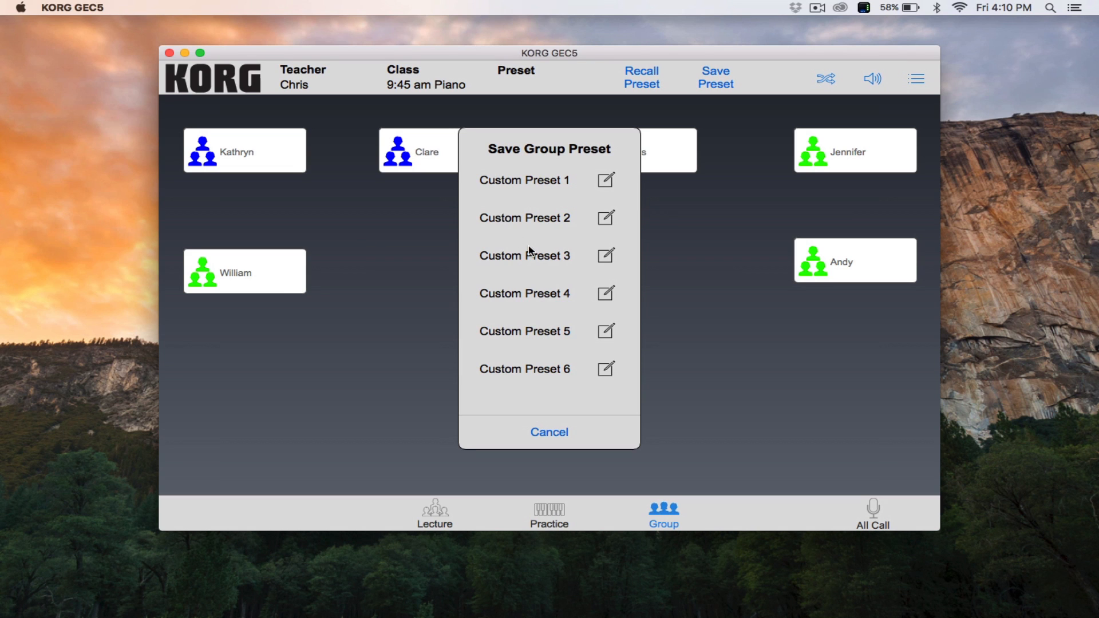
mouse_move(612, 194)
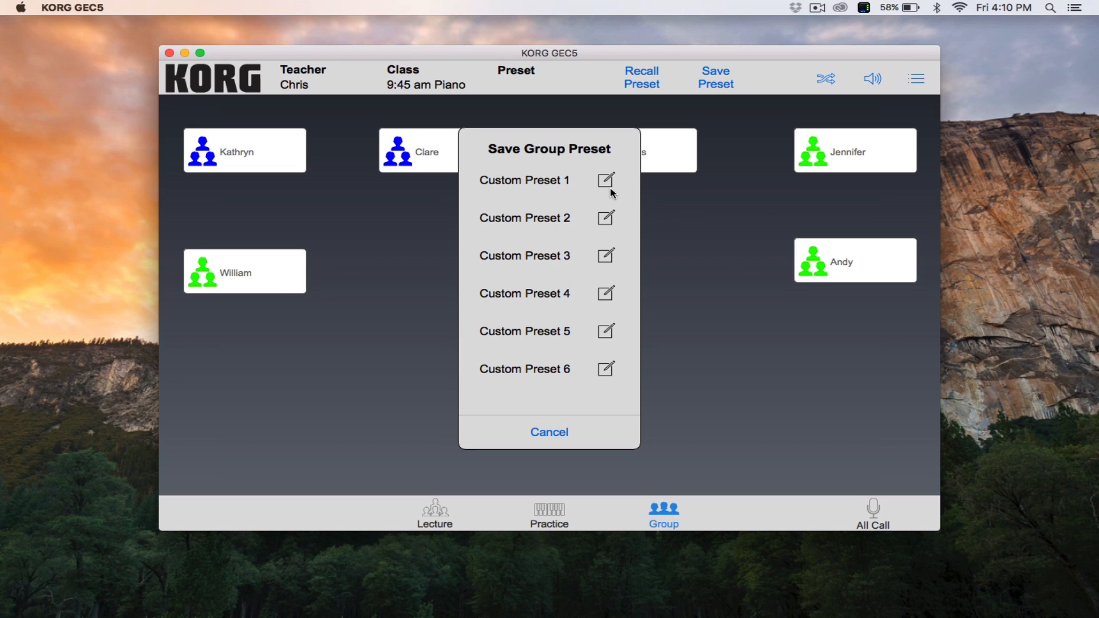
click(524, 180)
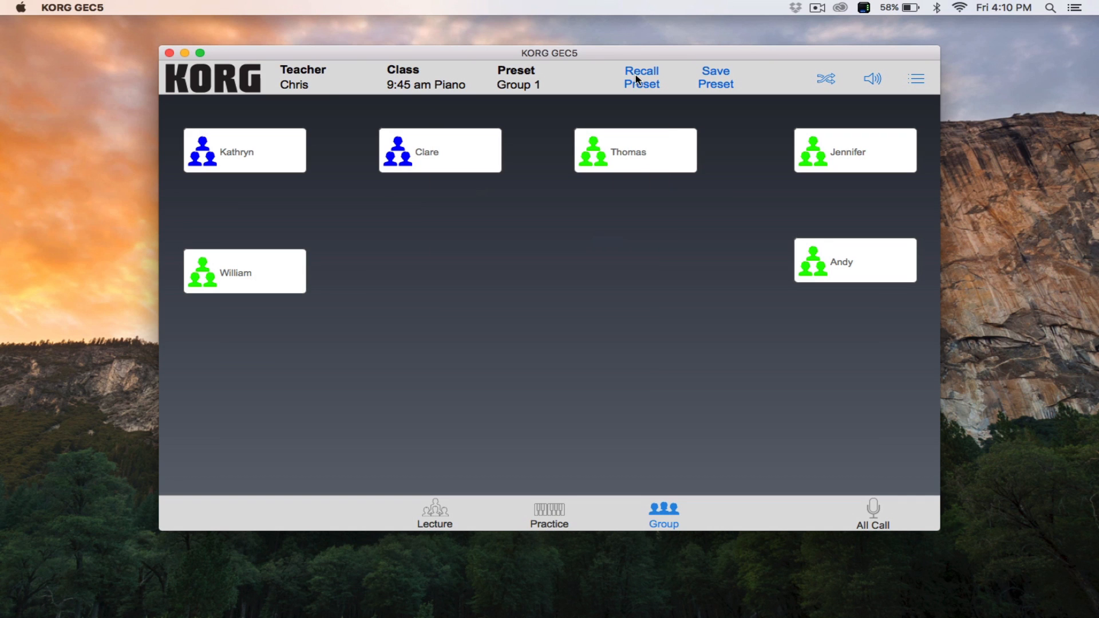
click(640, 78)
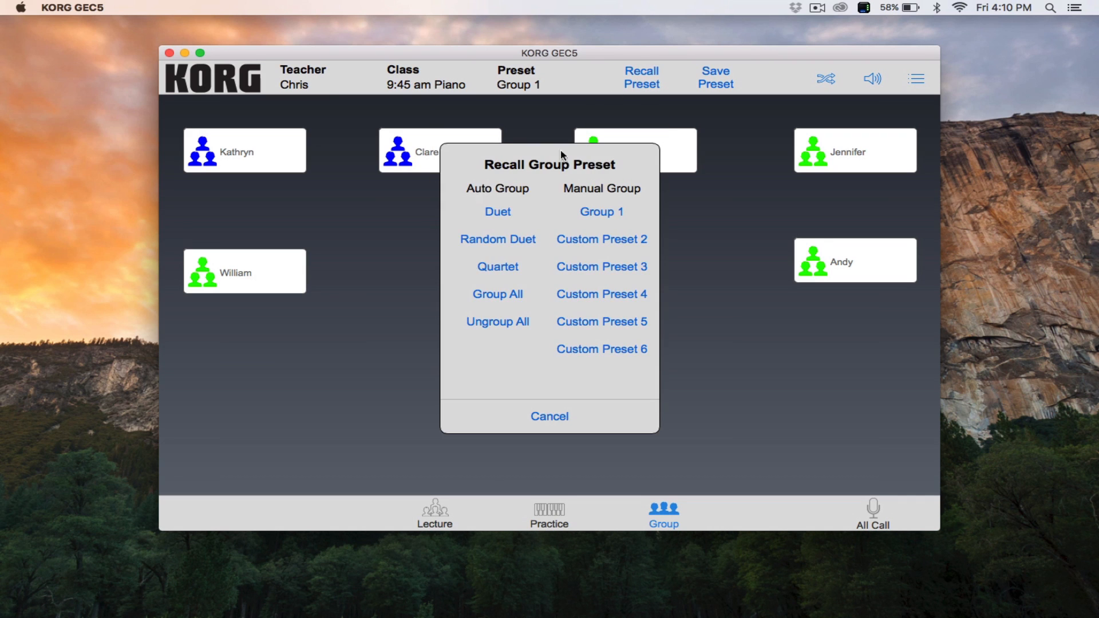
mouse_move(622, 212)
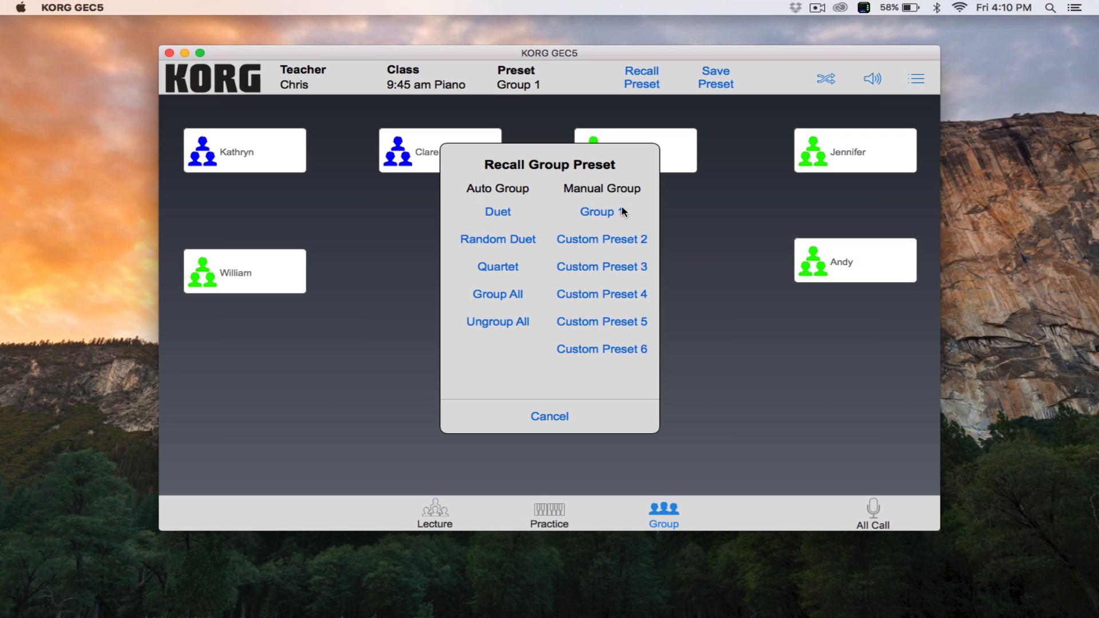
click(601, 212)
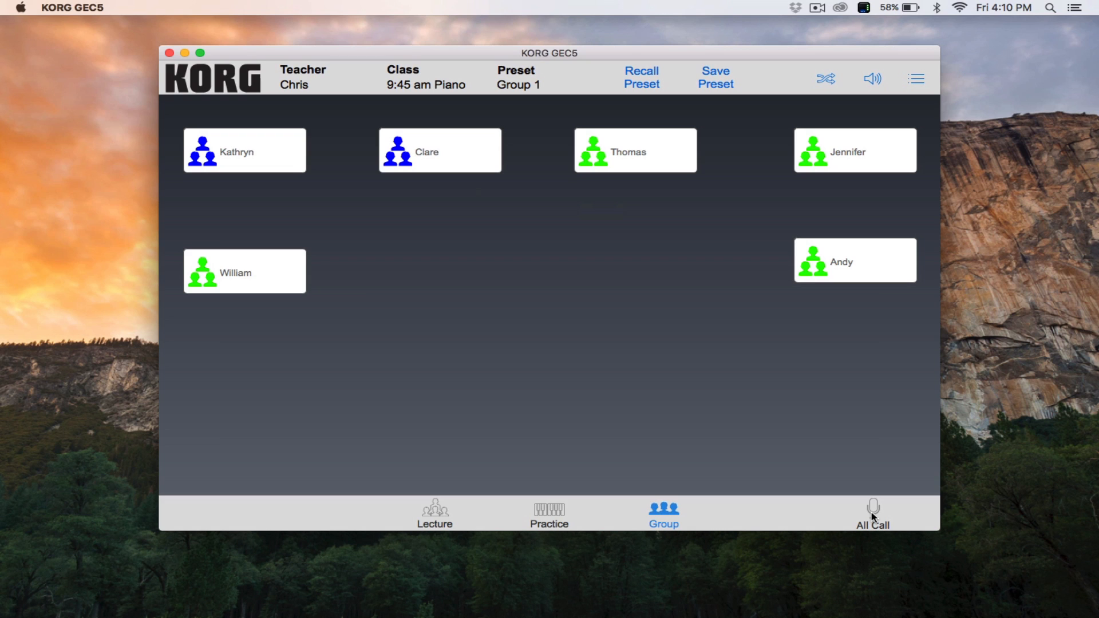
mouse_move(577, 532)
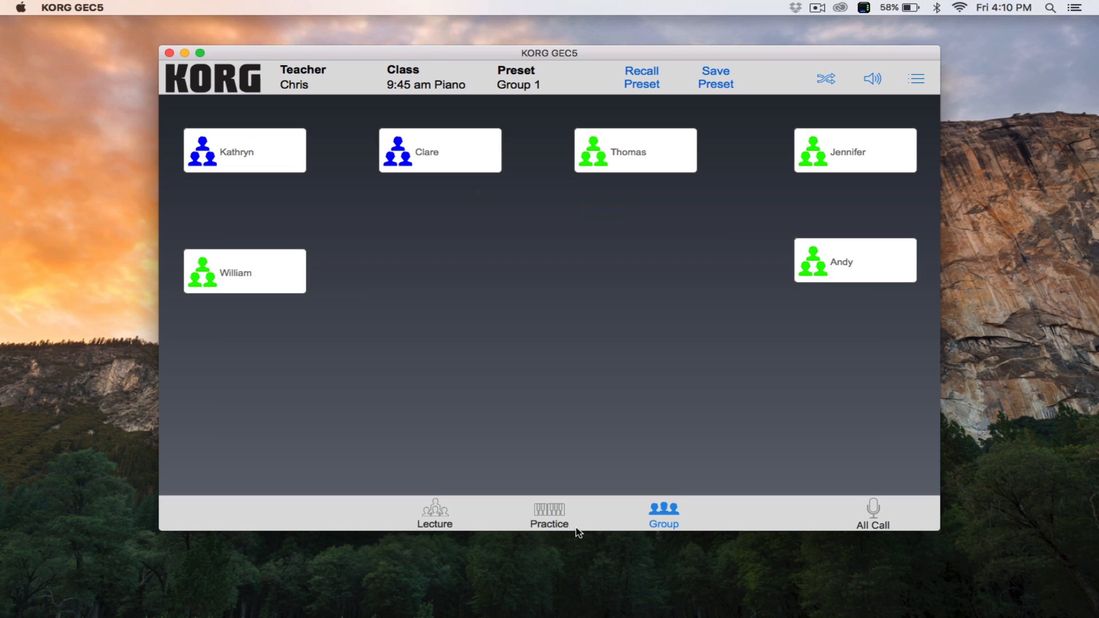
mouse_move(721, 507)
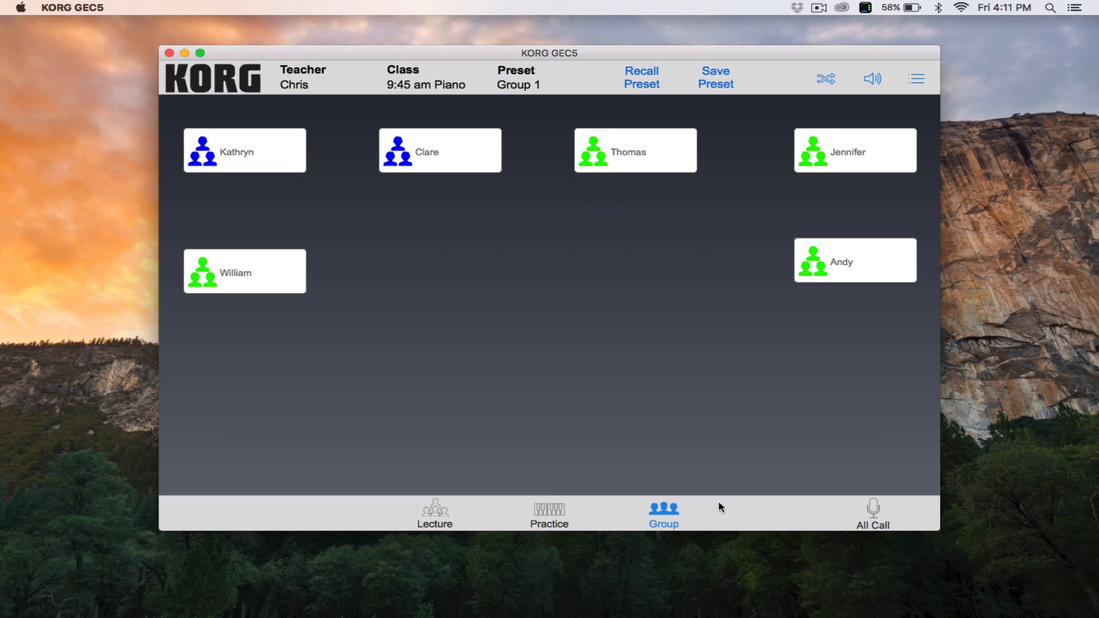